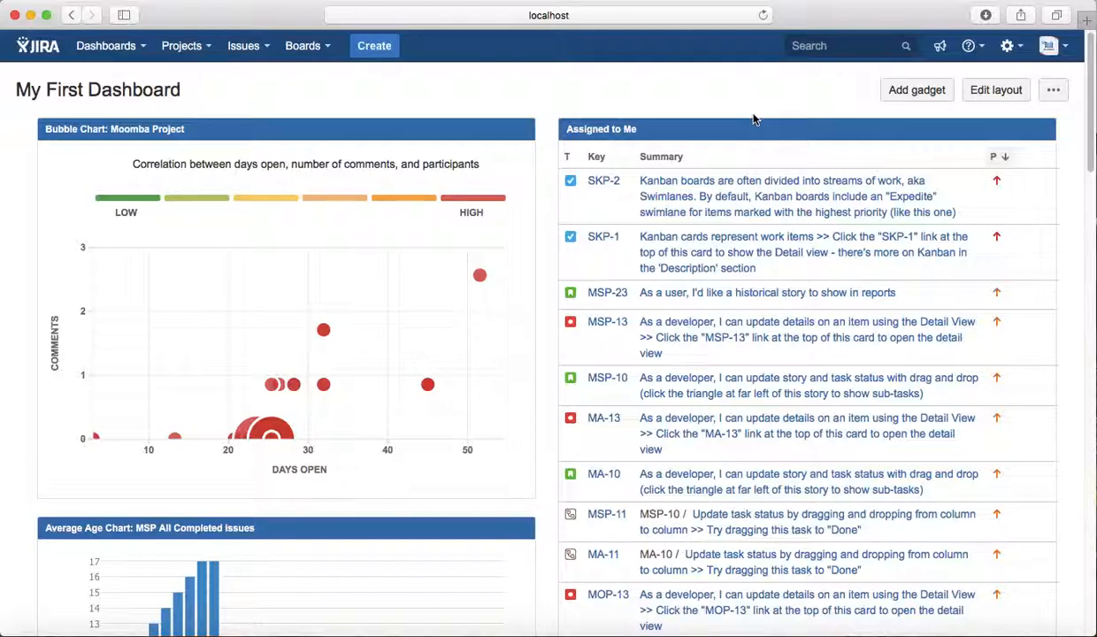
{"action": "mouse_move", "coordinate": [287, 106]}
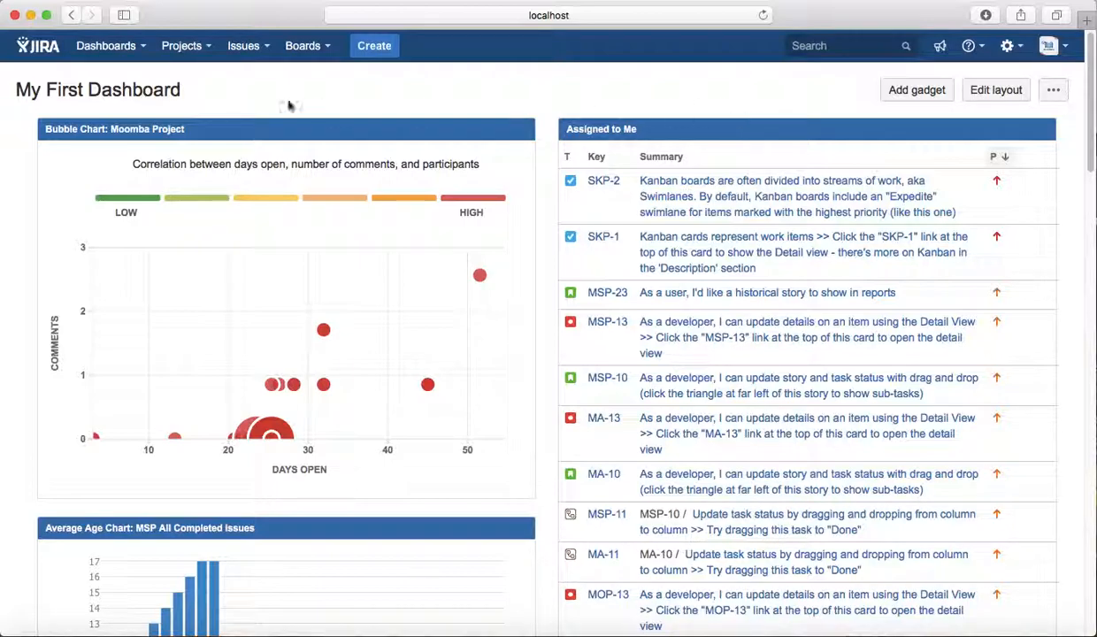
{"action": "mouse_move", "coordinate": [239, 96]}
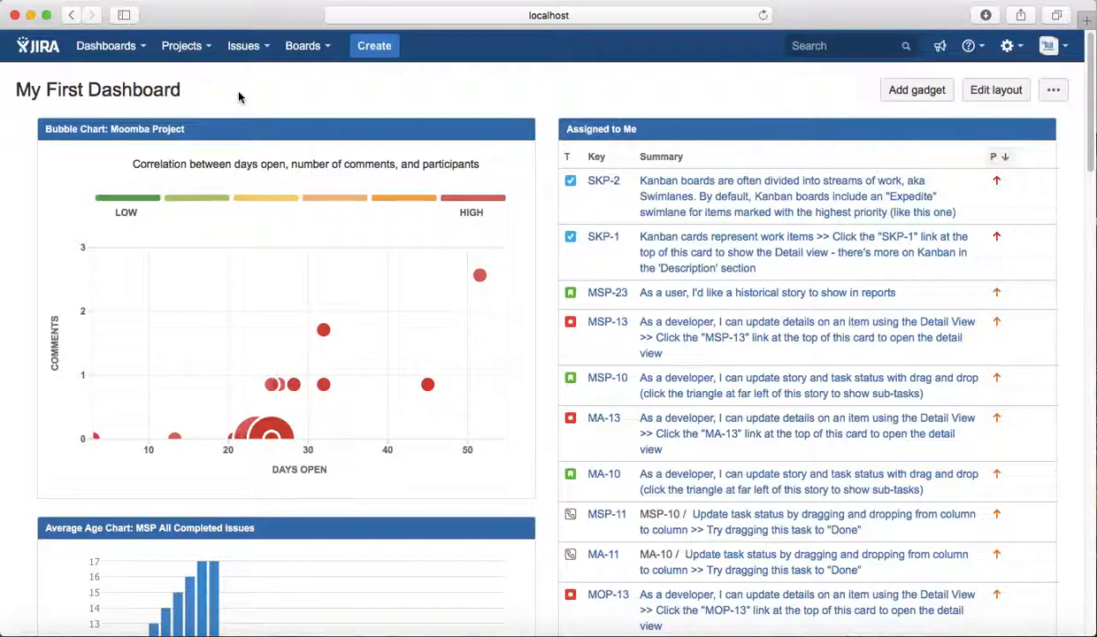
- Go to the issue search across all 110 issues
{"action": "left_click", "coordinate": [244, 46]}
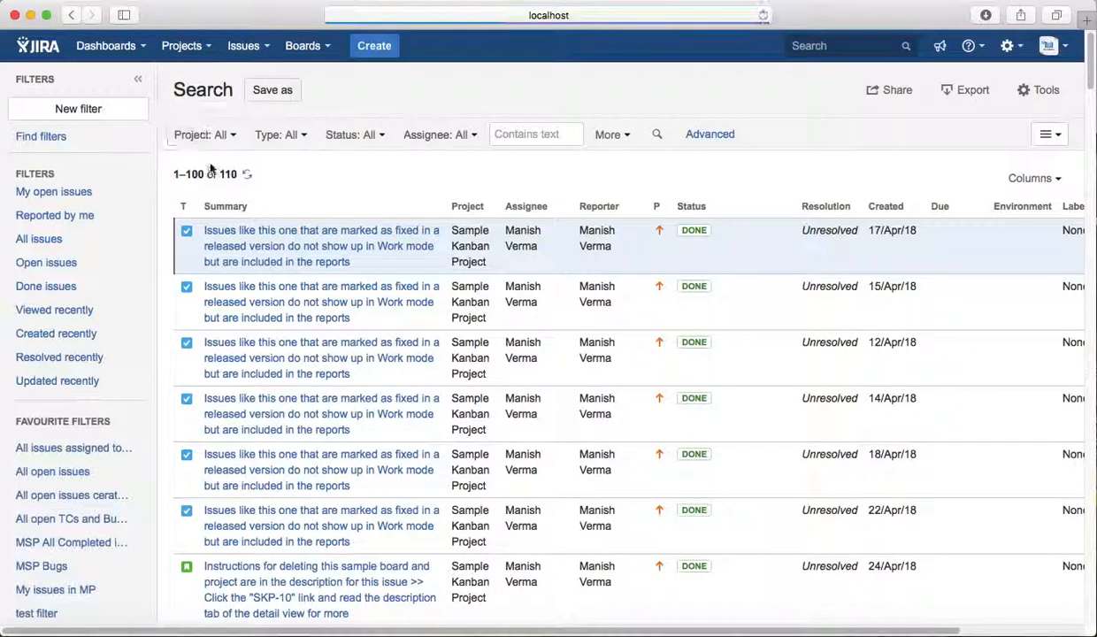
- Filter the search to Moomba Project with Closed and Resolved statuses, narrowing to 19 results
{"action": "left_click", "coordinate": [206, 135]}
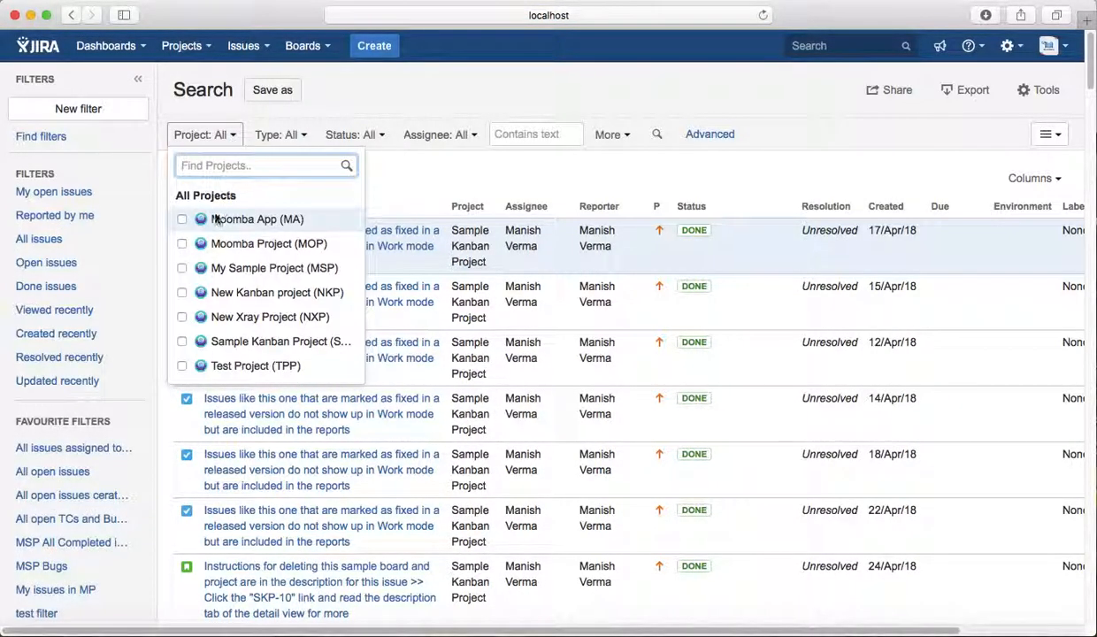
{"action": "left_click", "coordinate": [180, 244]}
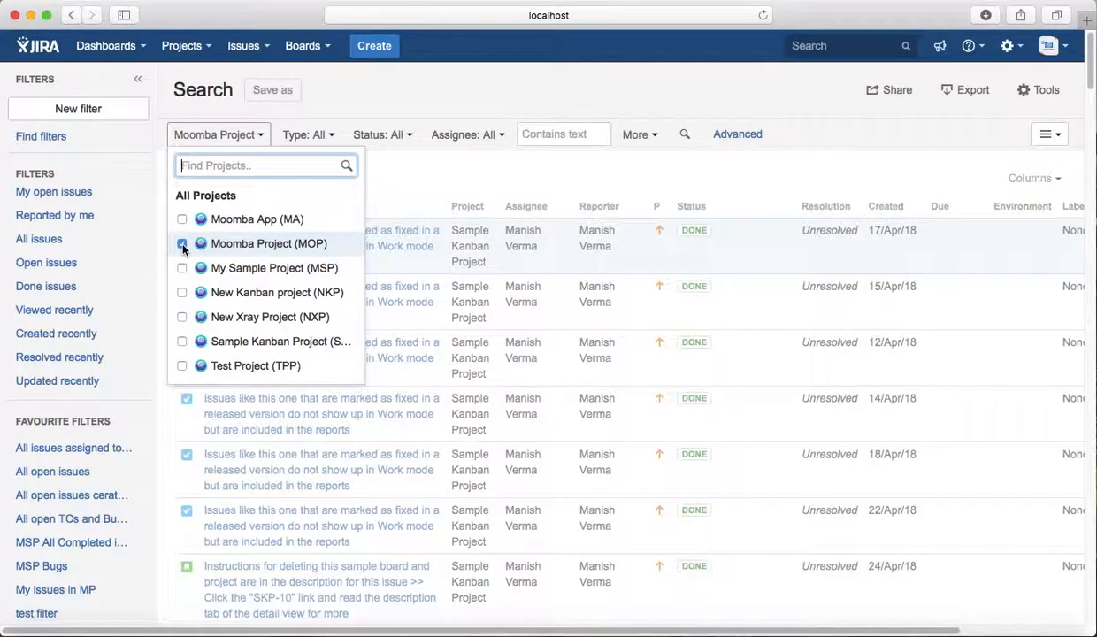
{"action": "left_click", "coordinate": [181, 245]}
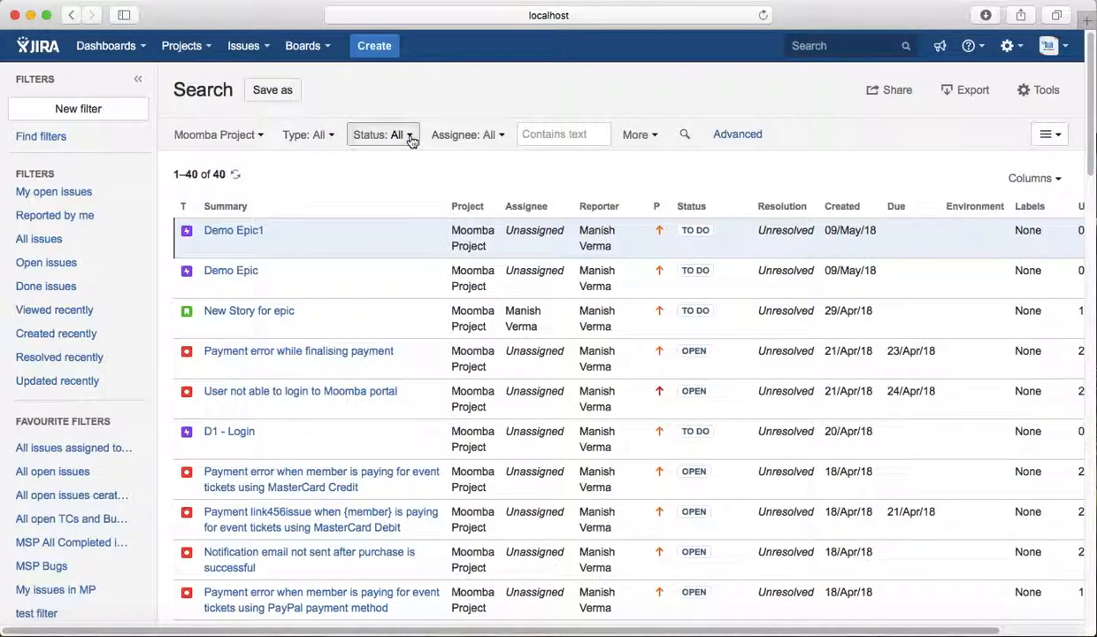
{"action": "left_click", "coordinate": [382, 135]}
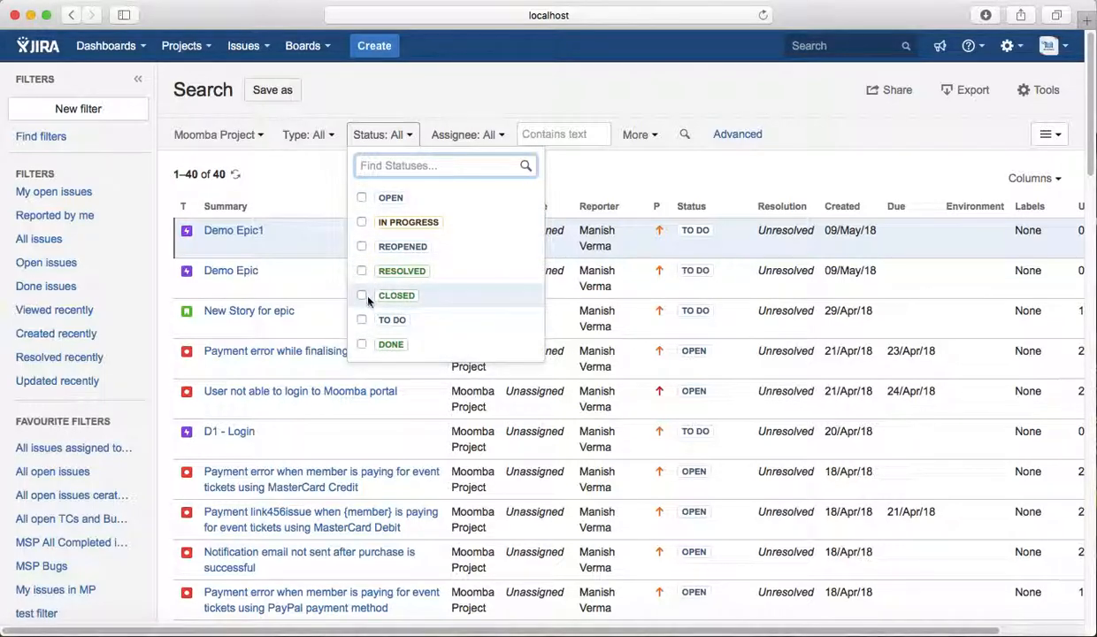
{"action": "left_click", "coordinate": [361, 343]}
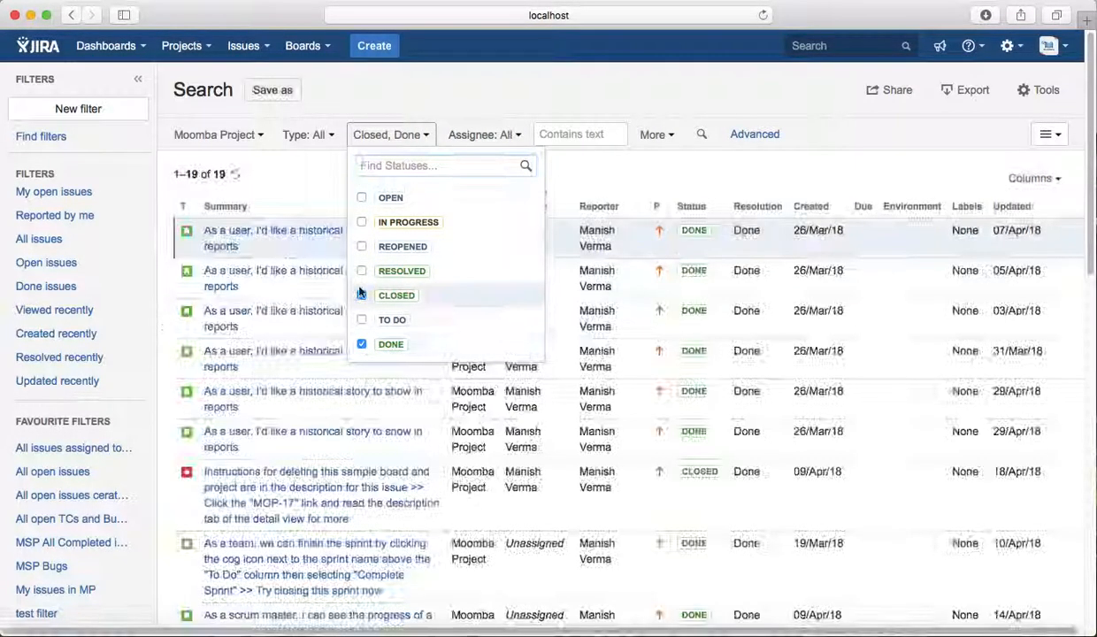
{"action": "left_click", "coordinate": [361, 271]}
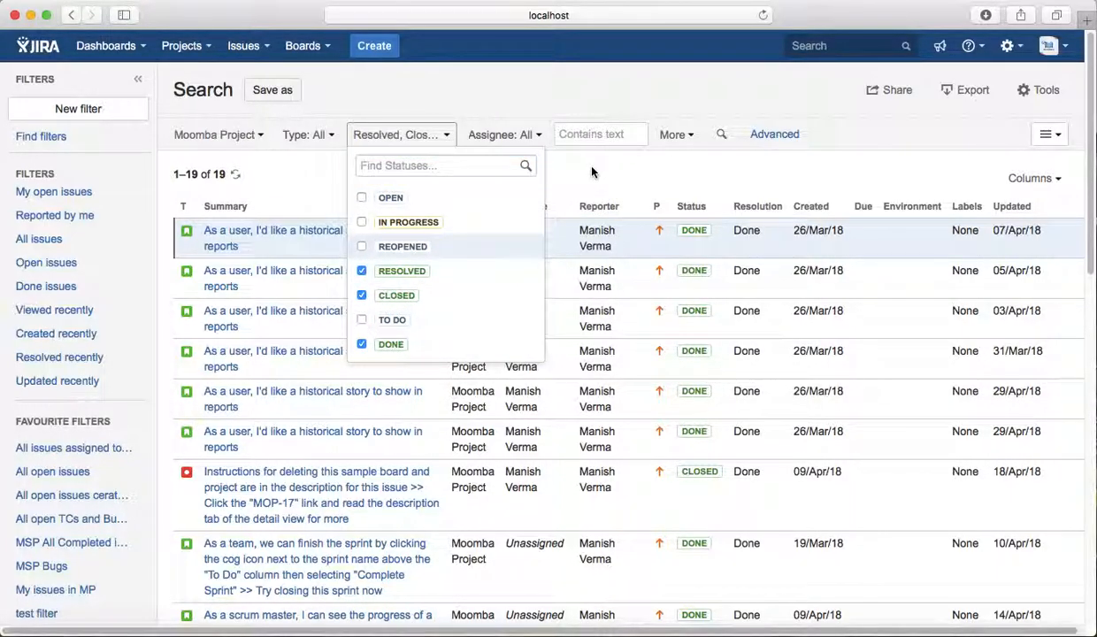
{"action": "scroll", "scroll_direction": "down", "scroll_amount": 3}
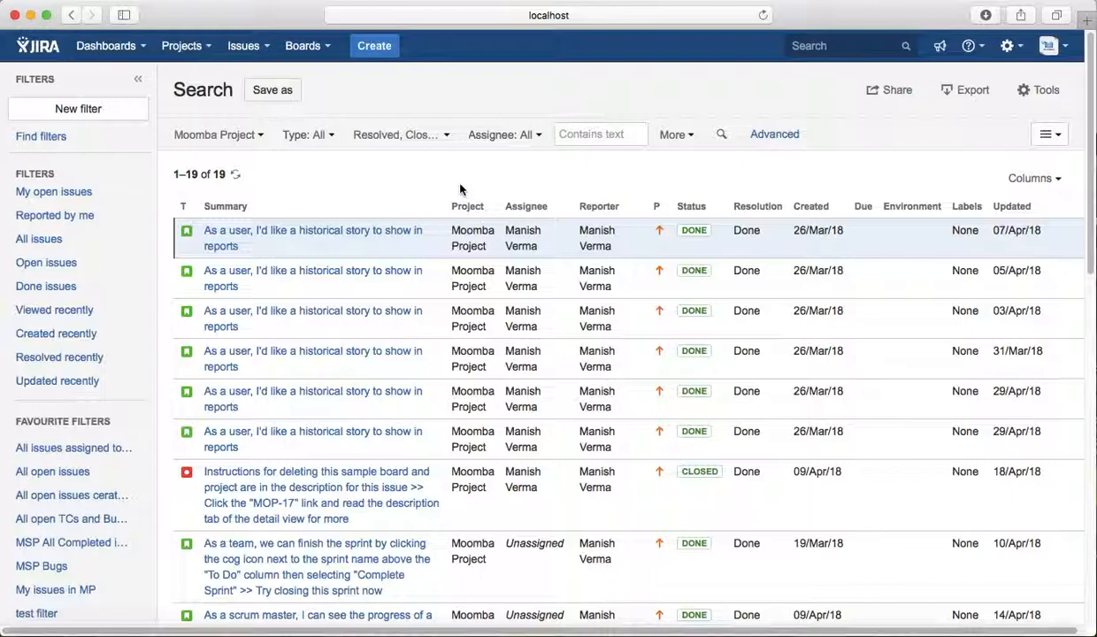
- Go to My First Dashboard and bring the My Sample Project pie chart gadget into view
{"action": "left_click", "coordinate": [107, 46]}
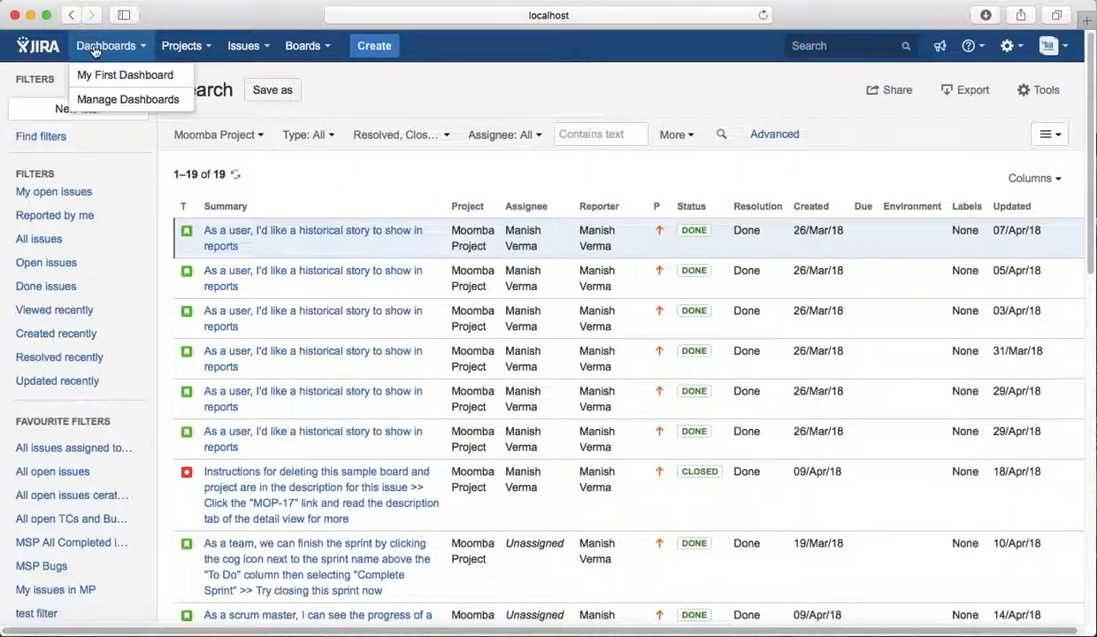
{"action": "left_click", "coordinate": [124, 74]}
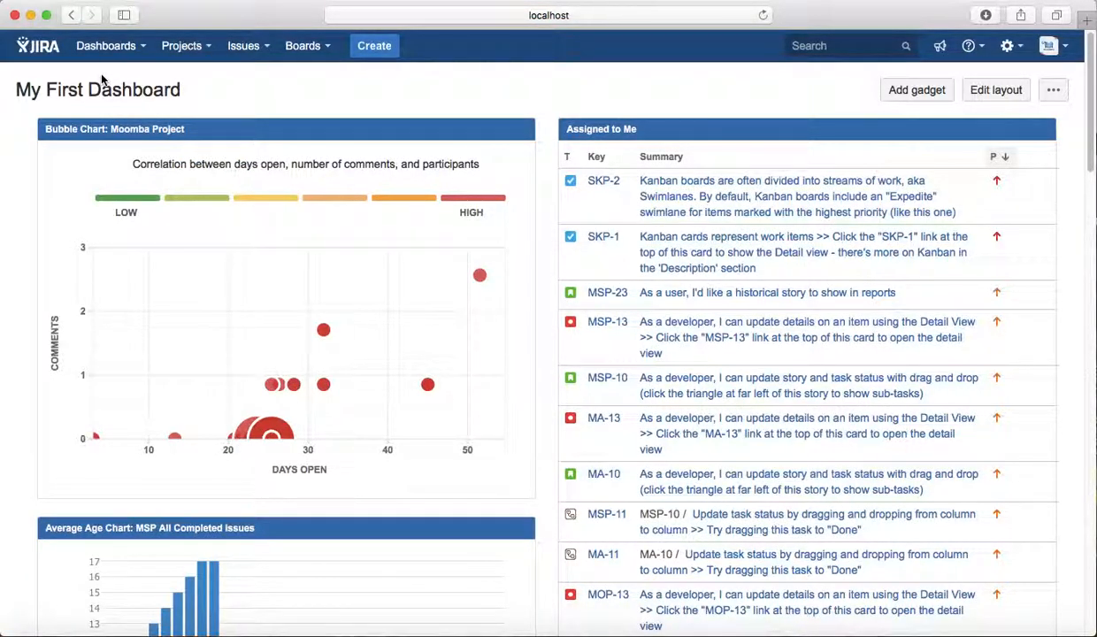
{"action": "scroll", "scroll_direction": "down", "scroll_amount": 3}
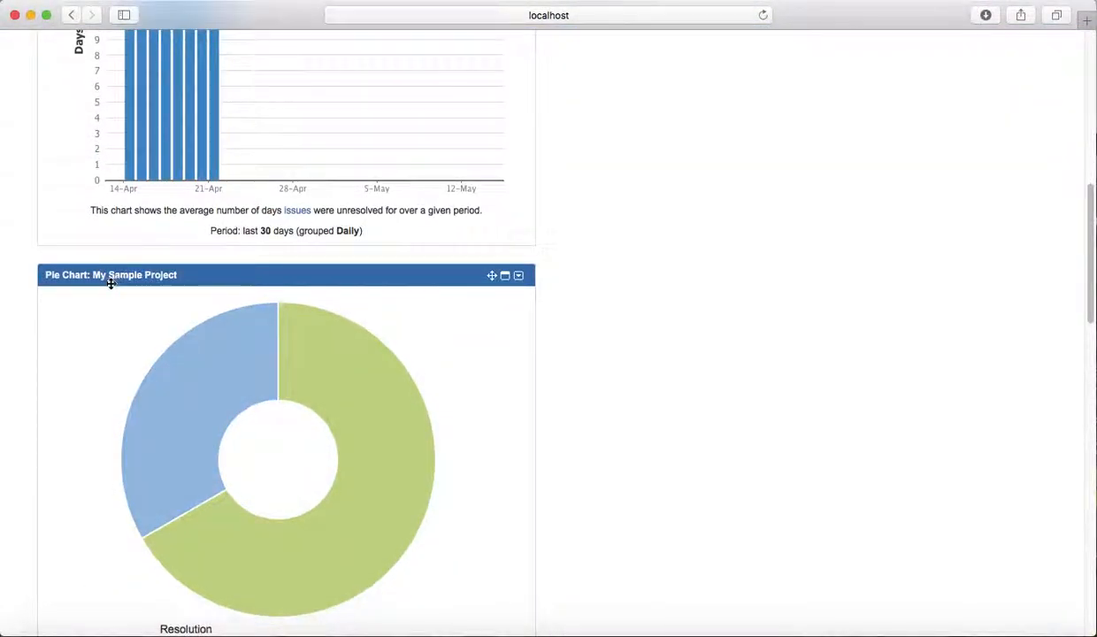
{"action": "mouse_move", "coordinate": [310, 505]}
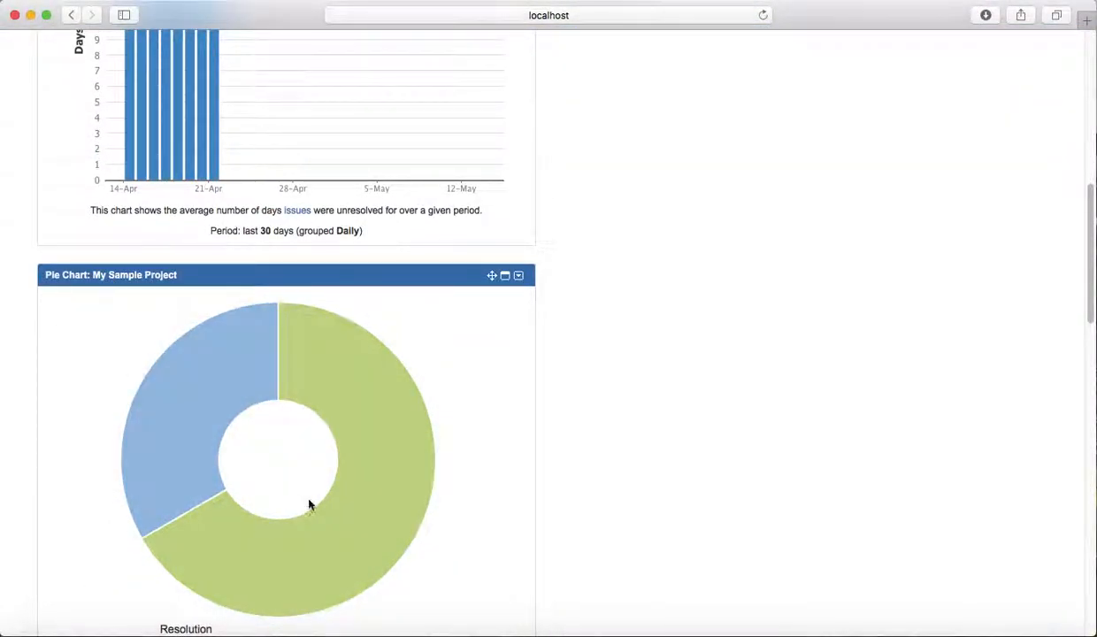
{"action": "scroll", "scroll_direction": "down", "scroll_amount": 3}
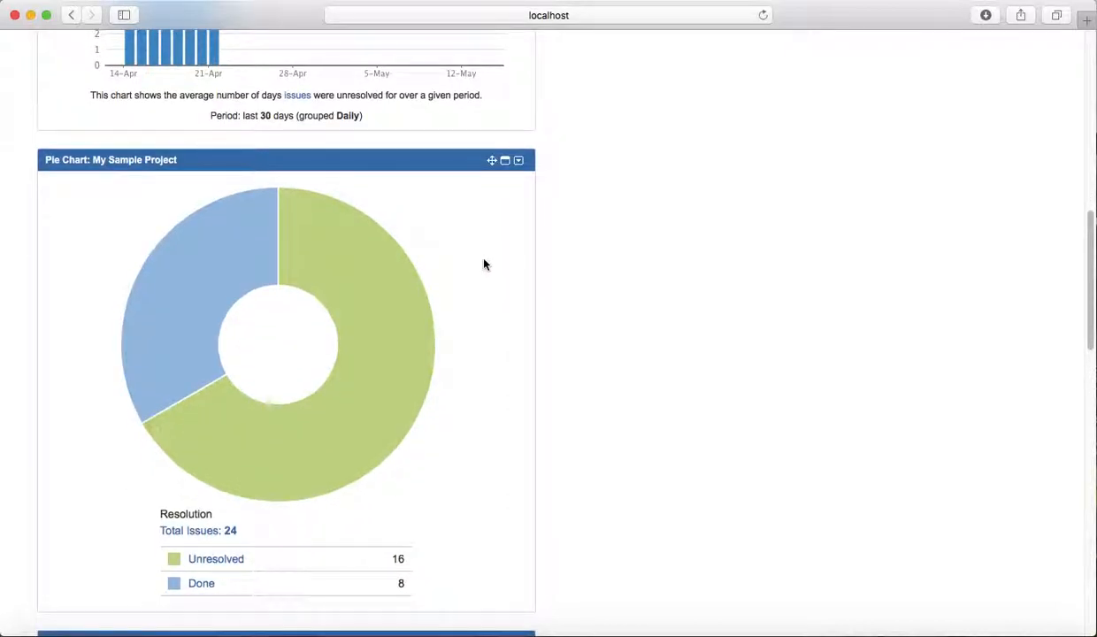
{"action": "mouse_move", "coordinate": [507, 245]}
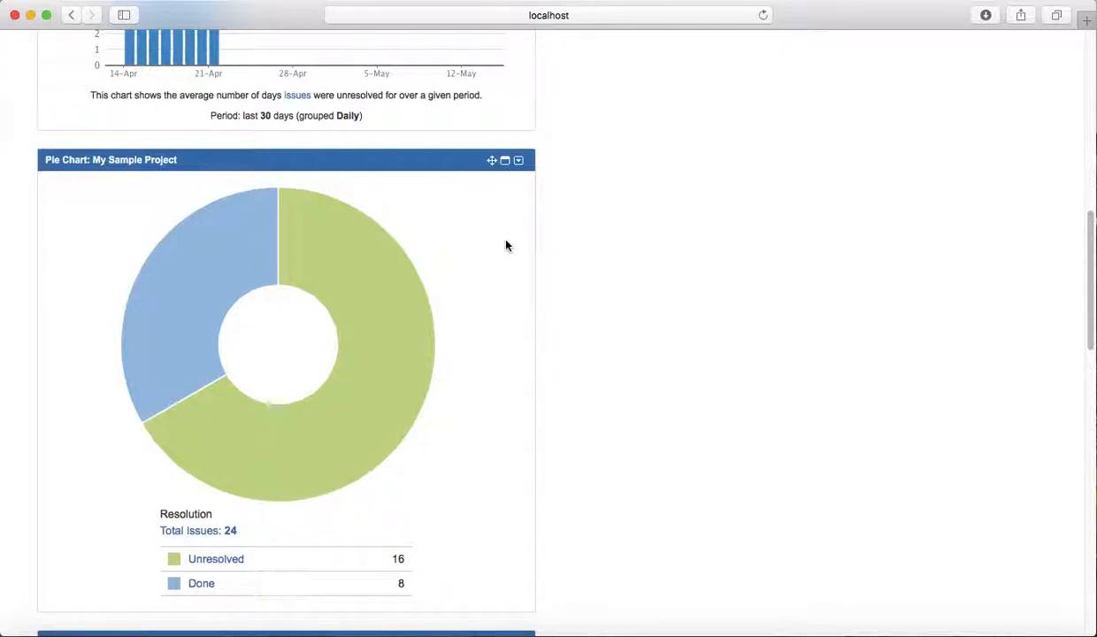
- Edit the pie chart gadget to chart Moomba Project (searched as 'mop') by Resolution
{"action": "left_click", "coordinate": [519, 159]}
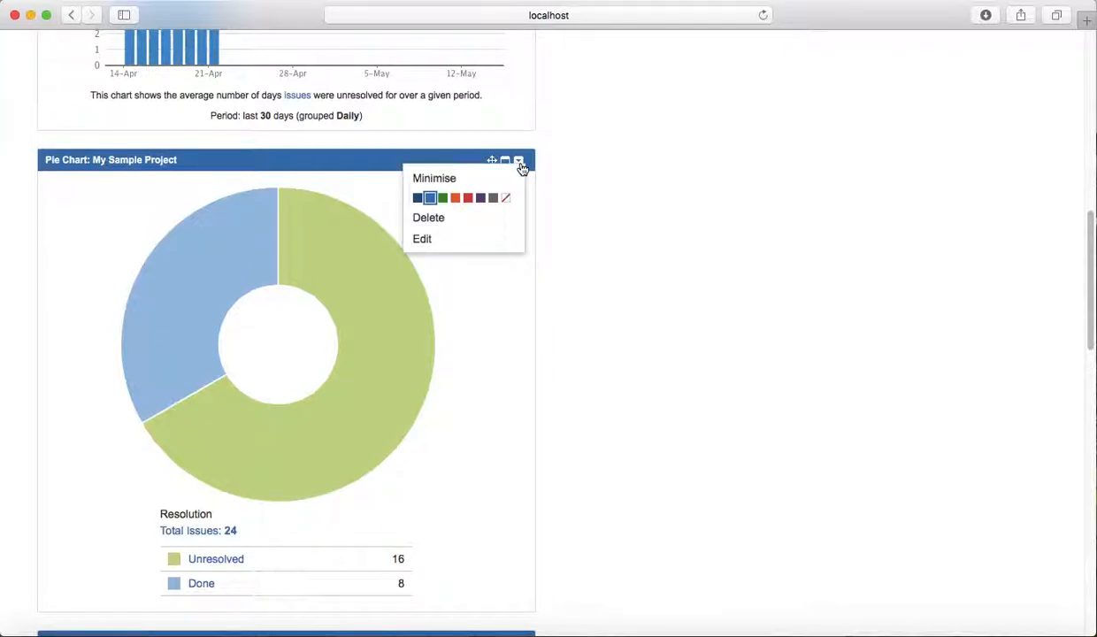
{"action": "left_click", "coordinate": [423, 237]}
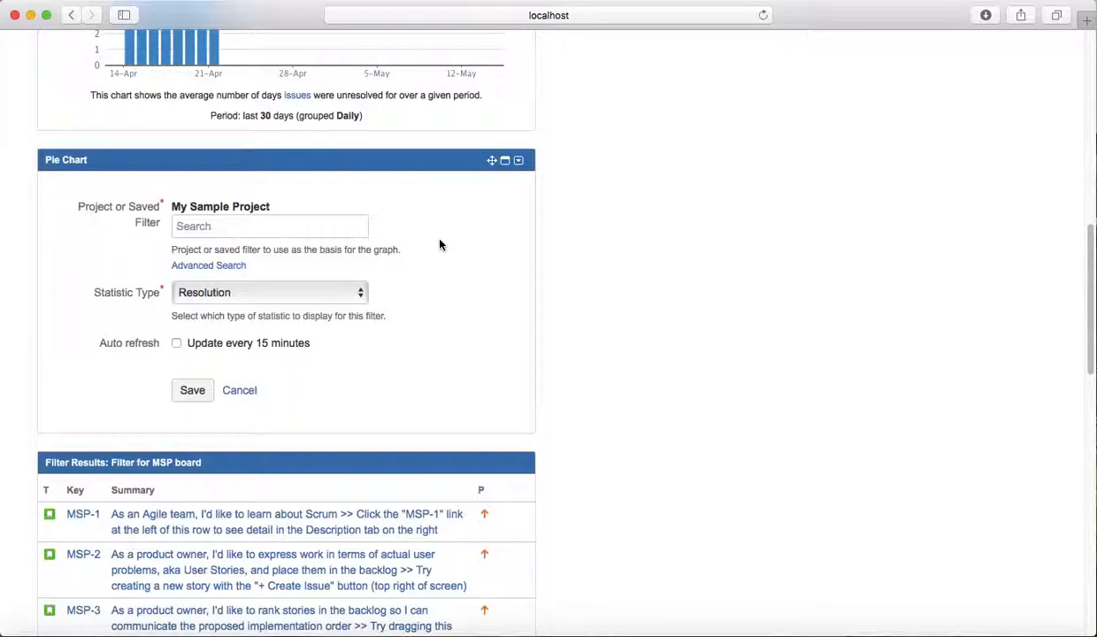
{"action": "left_click", "coordinate": [269, 227]}
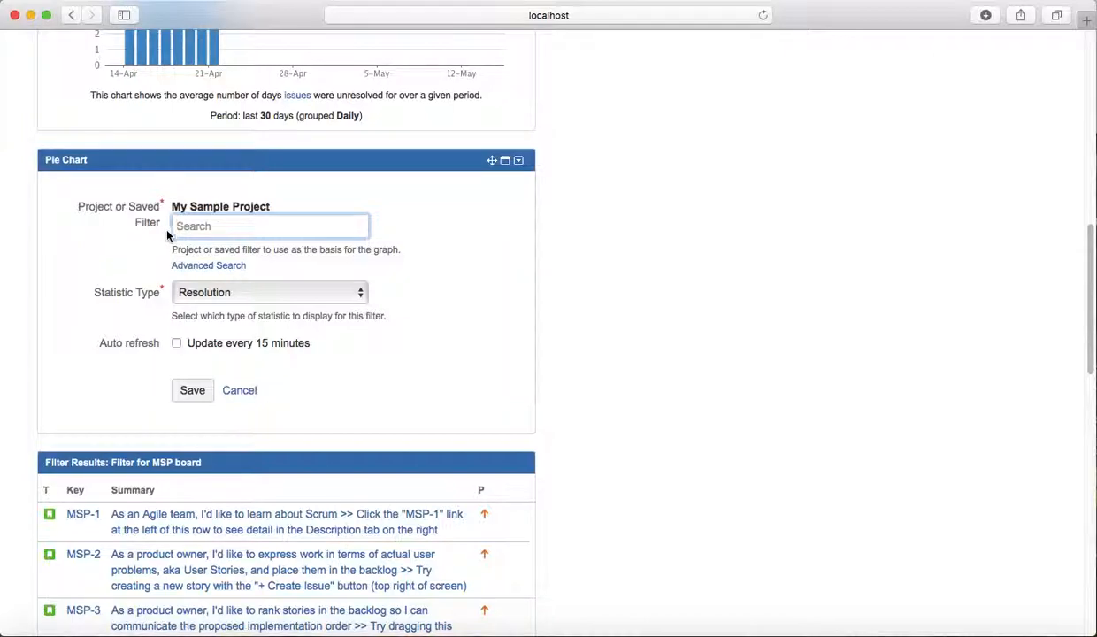
{"action": "mouse_move", "coordinate": [195, 301]}
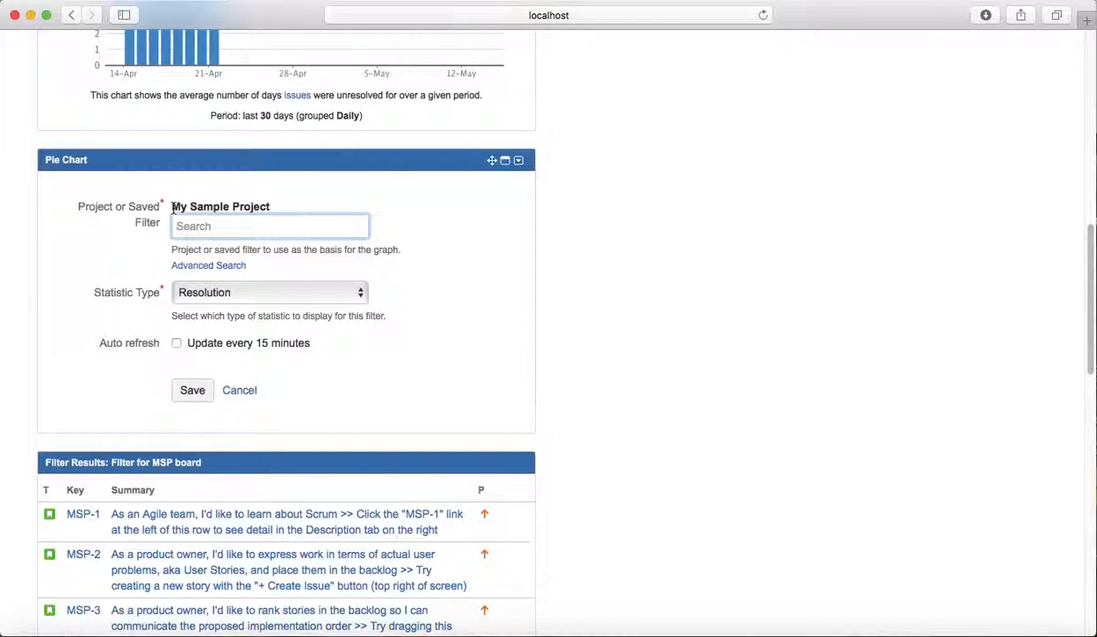
{"action": "type", "text": "mop"}
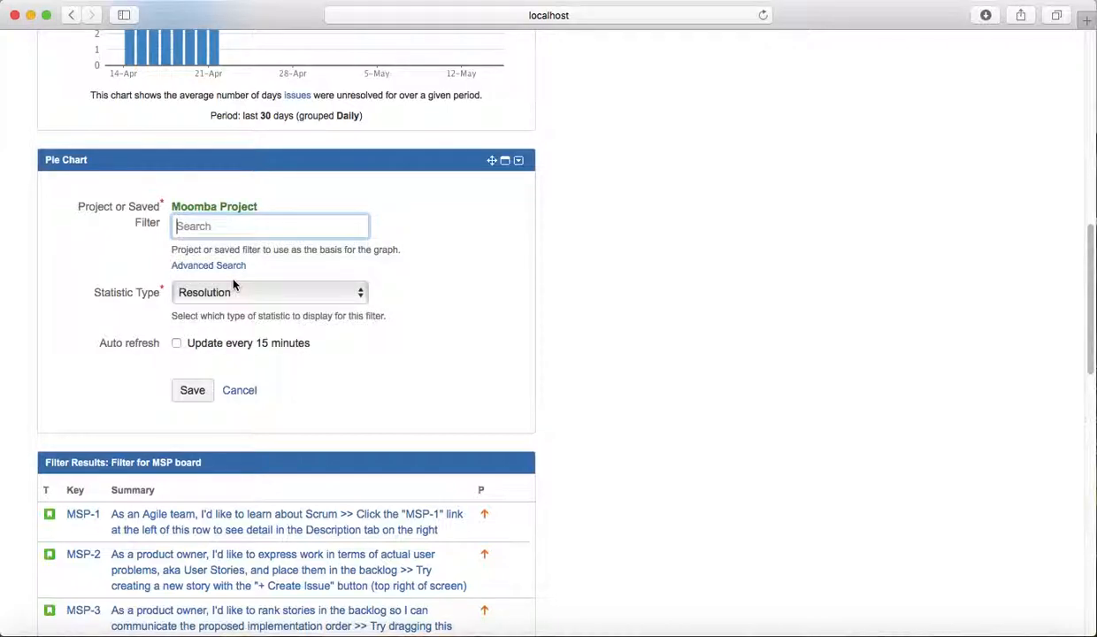
{"action": "left_click", "coordinate": [269, 292]}
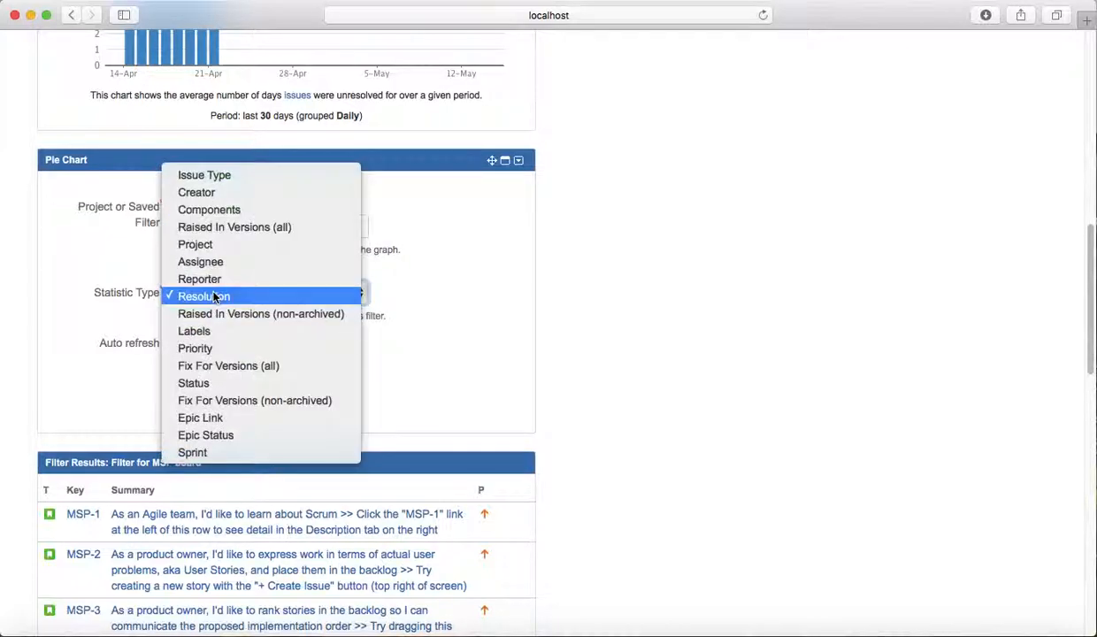
{"action": "left_click", "coordinate": [203, 297]}
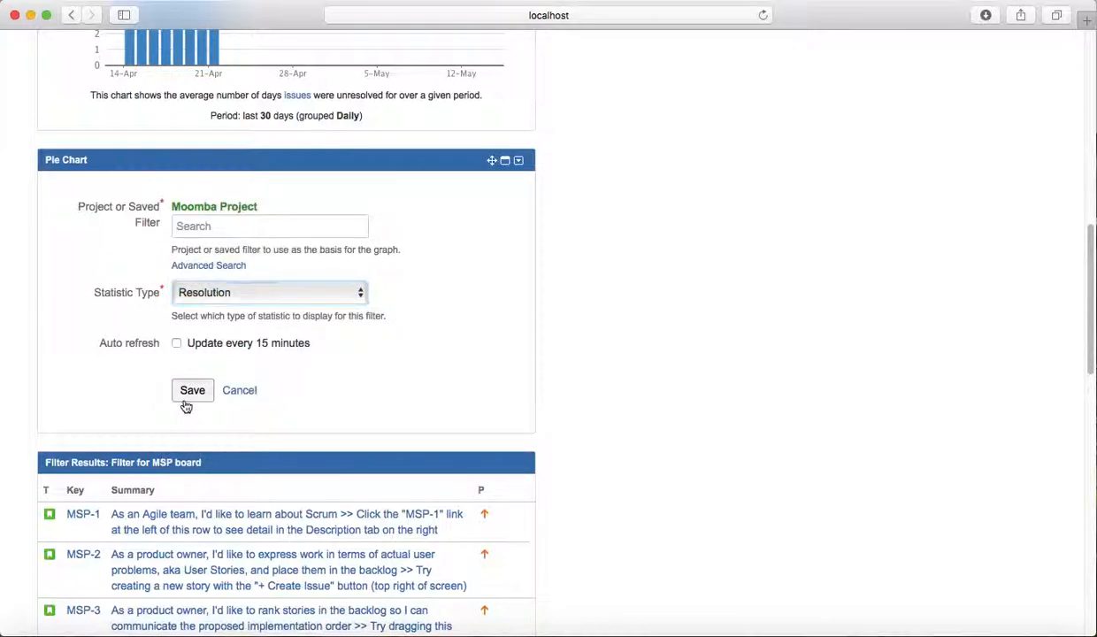
- Save the gadget so it charts Moomba Project: 21 unresolved and 19 done
{"action": "left_click", "coordinate": [191, 391]}
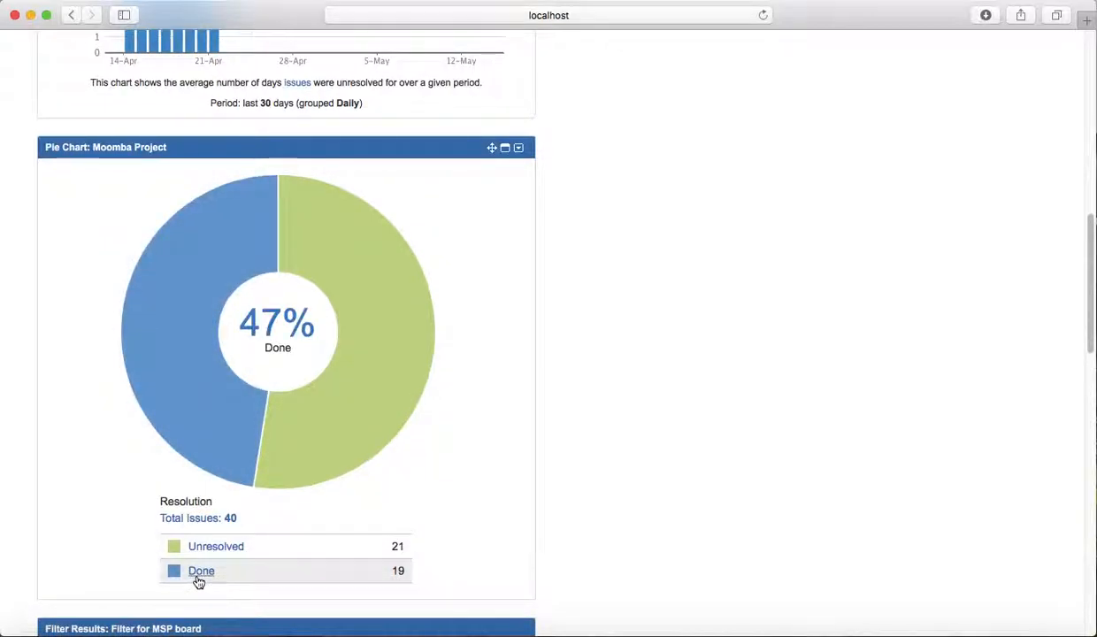
{"action": "mouse_move", "coordinate": [202, 570]}
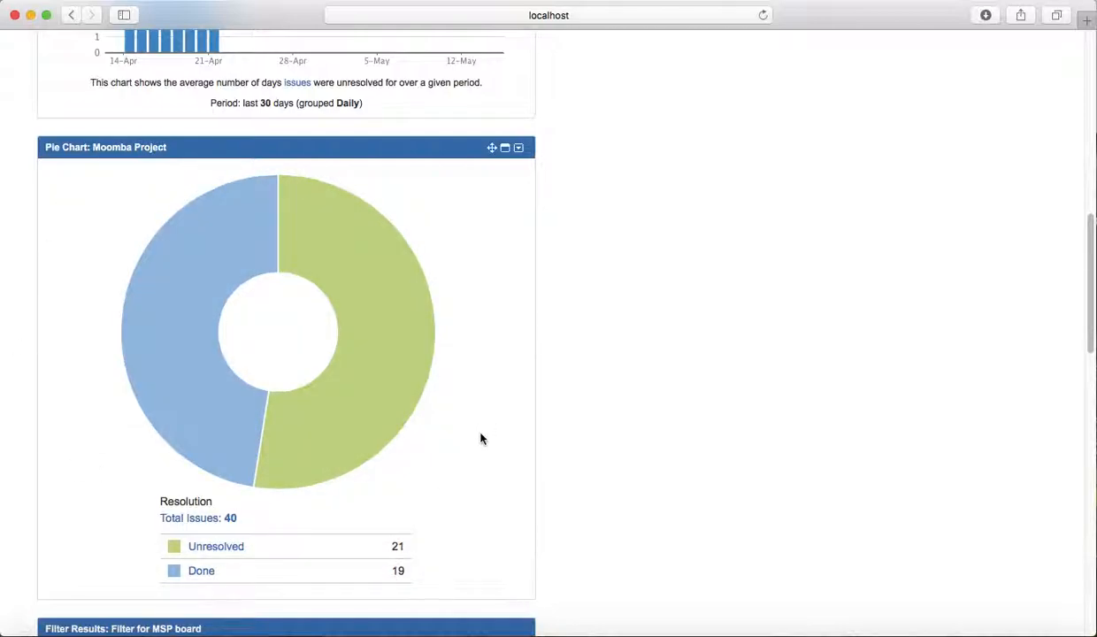
{"action": "mouse_move", "coordinate": [216, 343]}
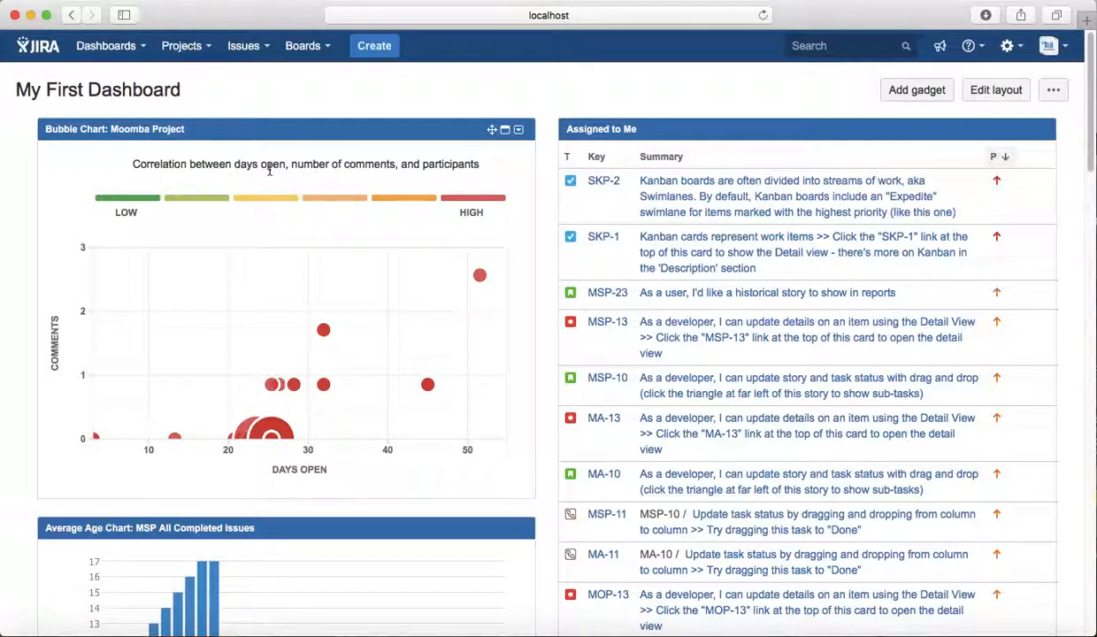
{"action": "mouse_move", "coordinate": [181, 46]}
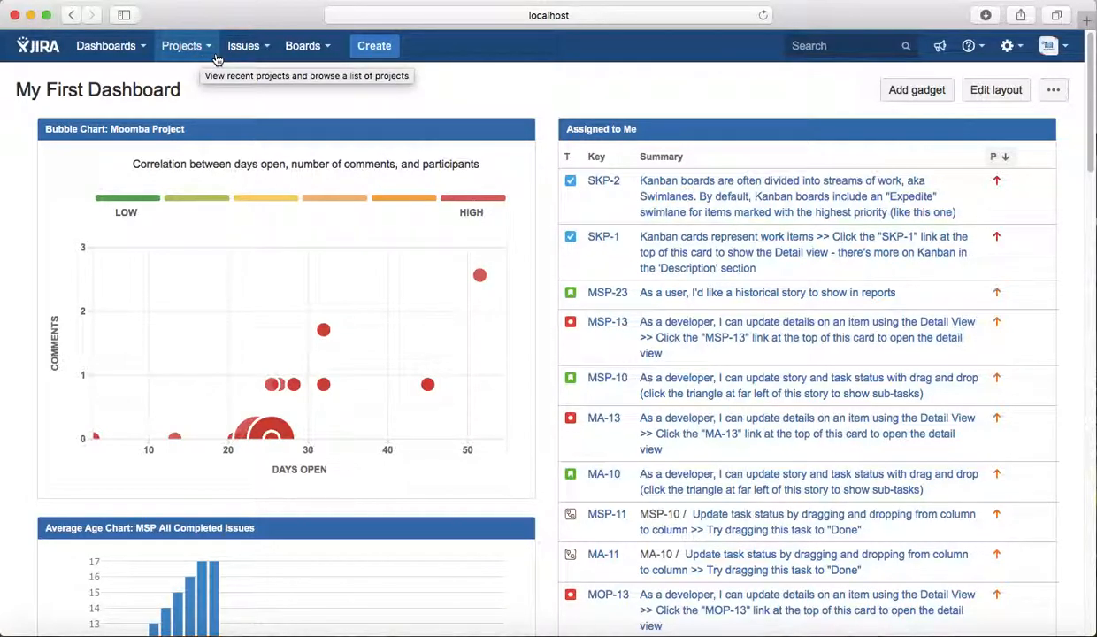
{"action": "mouse_move", "coordinate": [220, 106]}
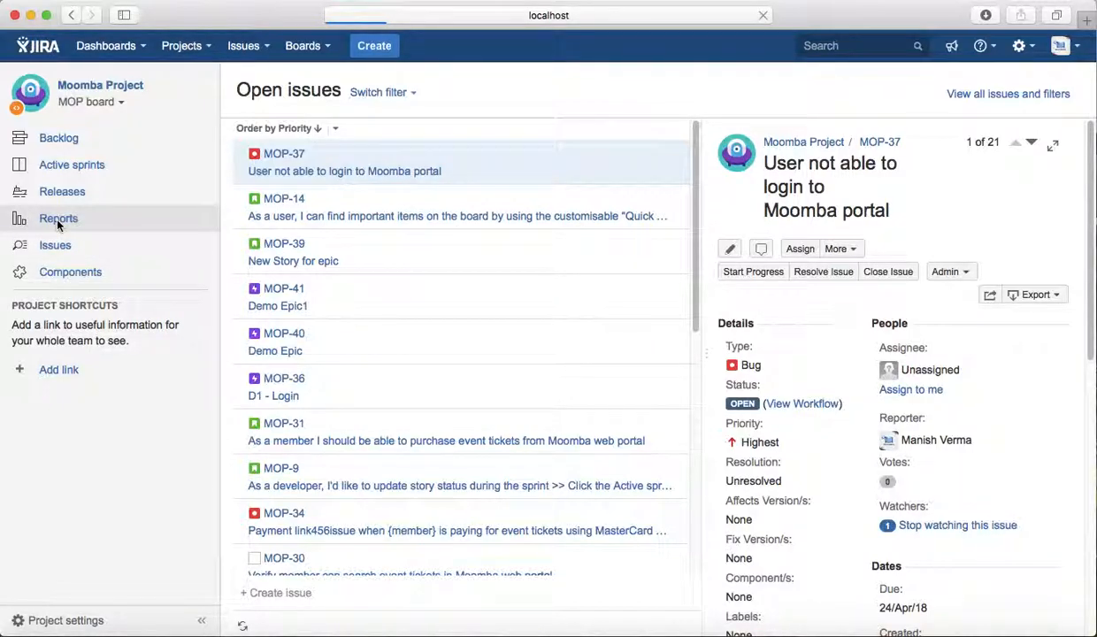
- Show the project's All reports page down to the Issue analysis reports
{"action": "left_click", "coordinate": [58, 220]}
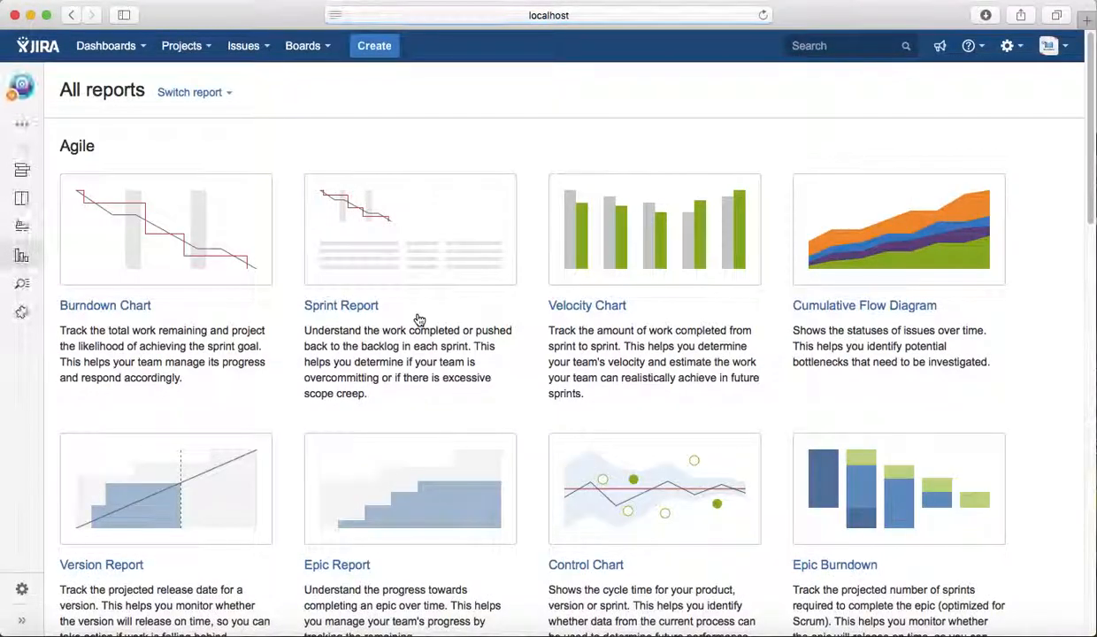
{"action": "mouse_move", "coordinate": [99, 326]}
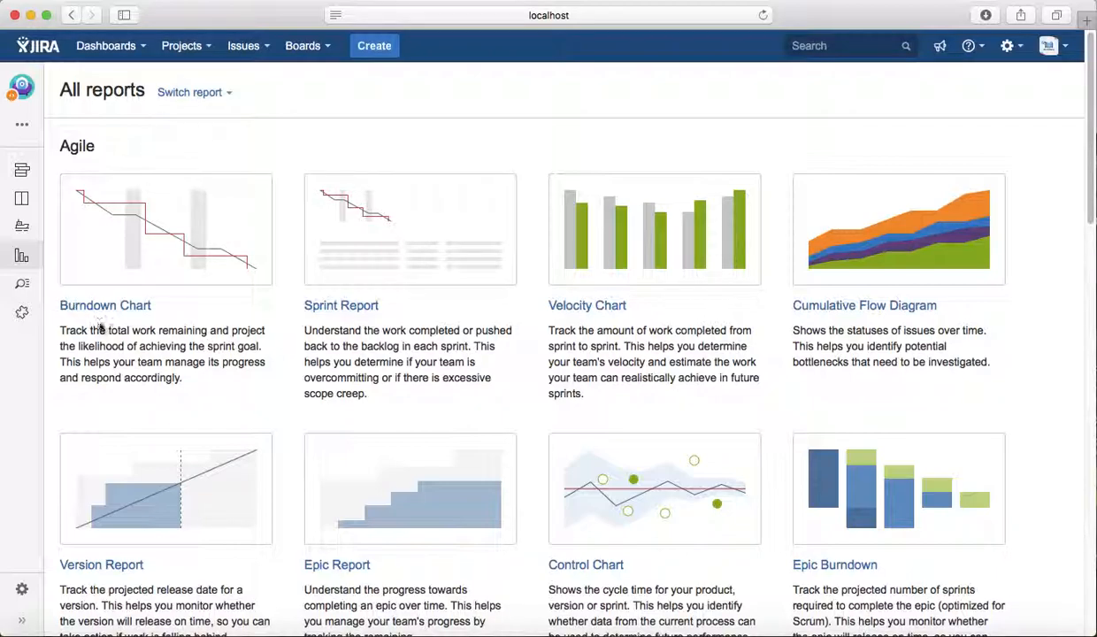
{"action": "mouse_move", "coordinate": [460, 363]}
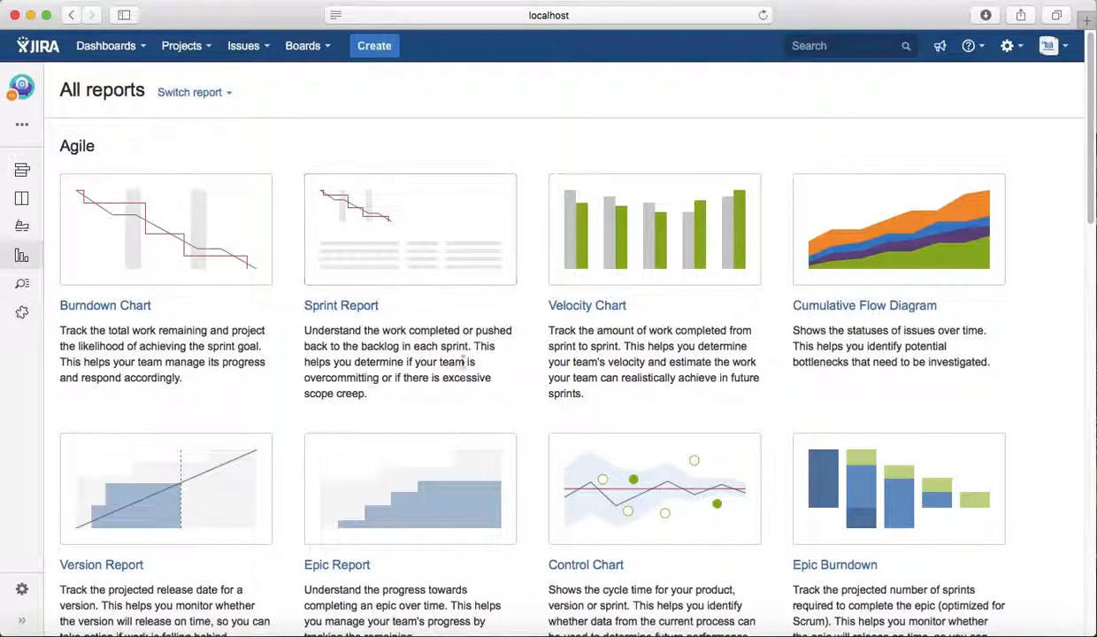
{"action": "scroll", "scroll_direction": "down", "scroll_amount": 3}
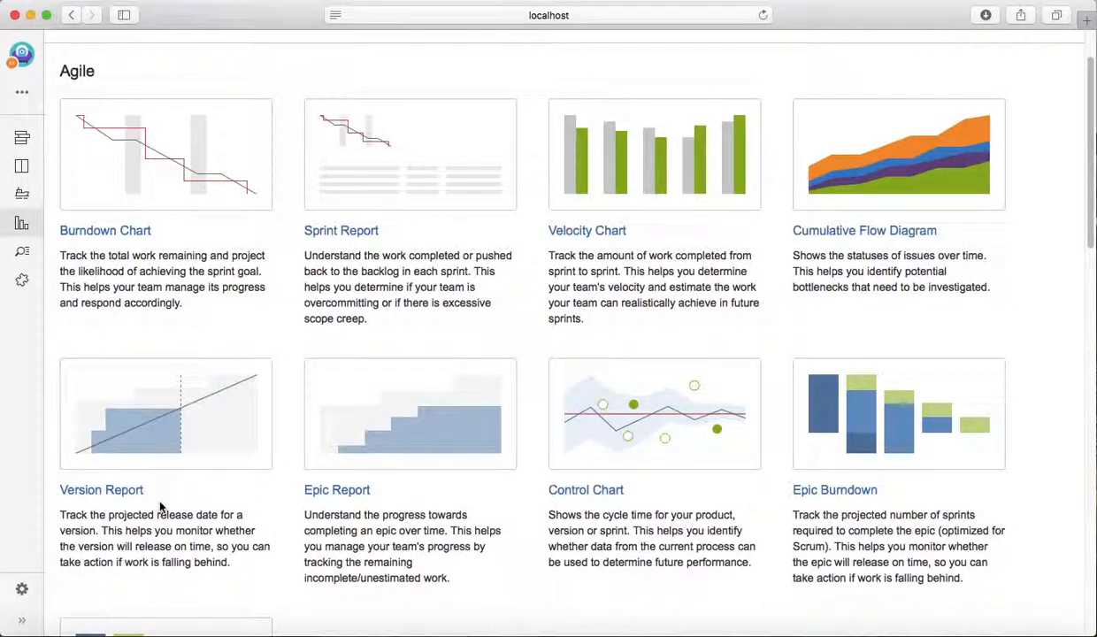
{"action": "scroll", "scroll_direction": "down", "scroll_amount": 3}
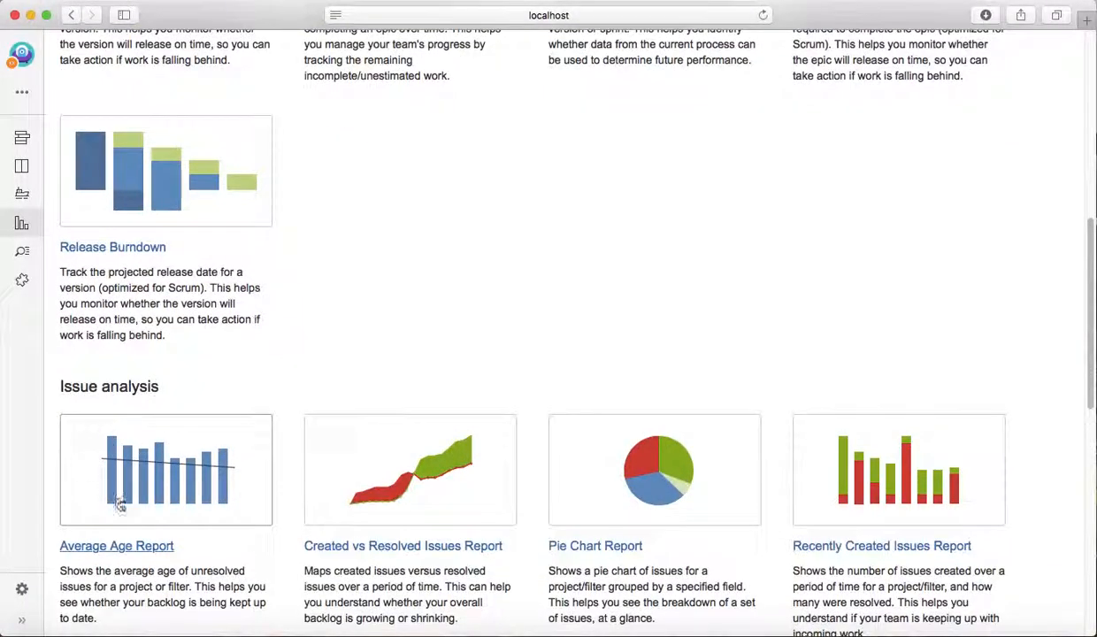
{"action": "scroll", "scroll_direction": "down", "scroll_amount": 3}
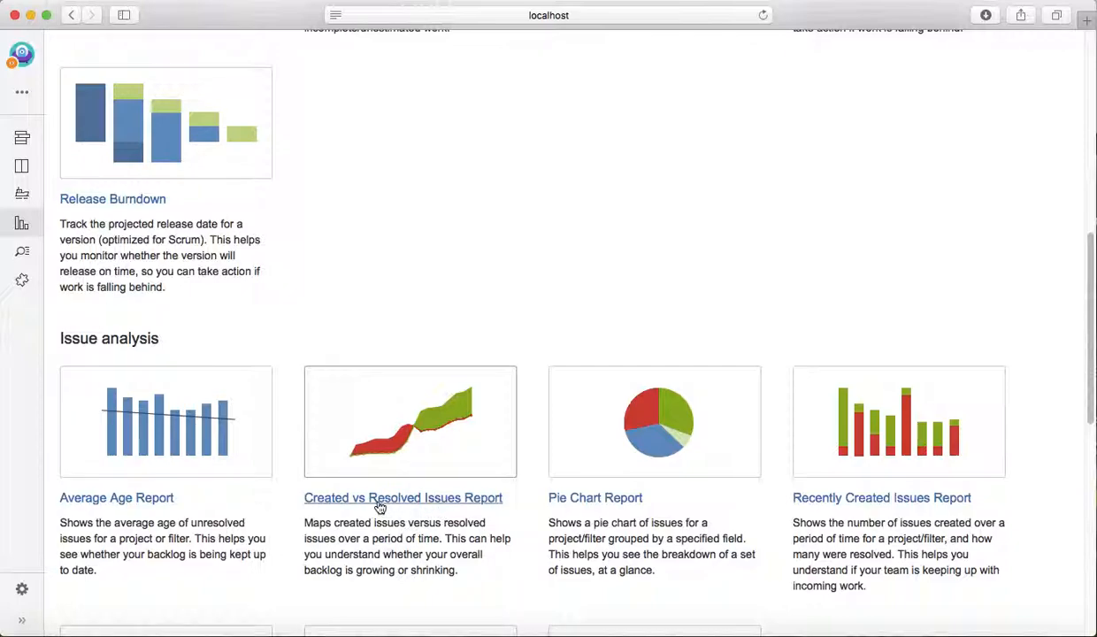
{"action": "mouse_move", "coordinate": [625, 504]}
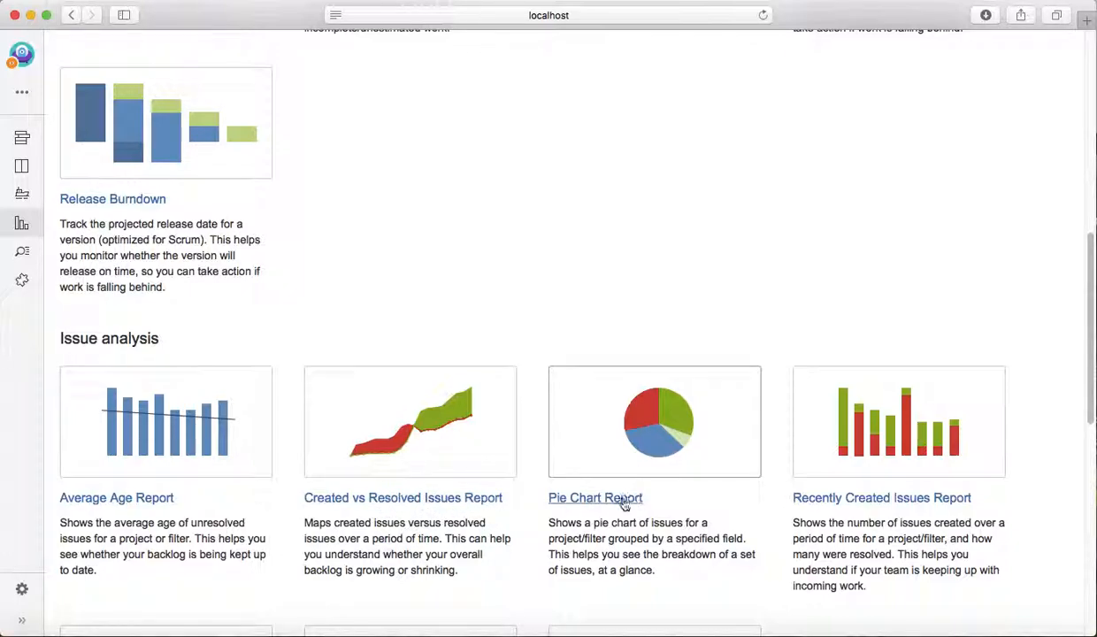
{"action": "mouse_move", "coordinate": [881, 497]}
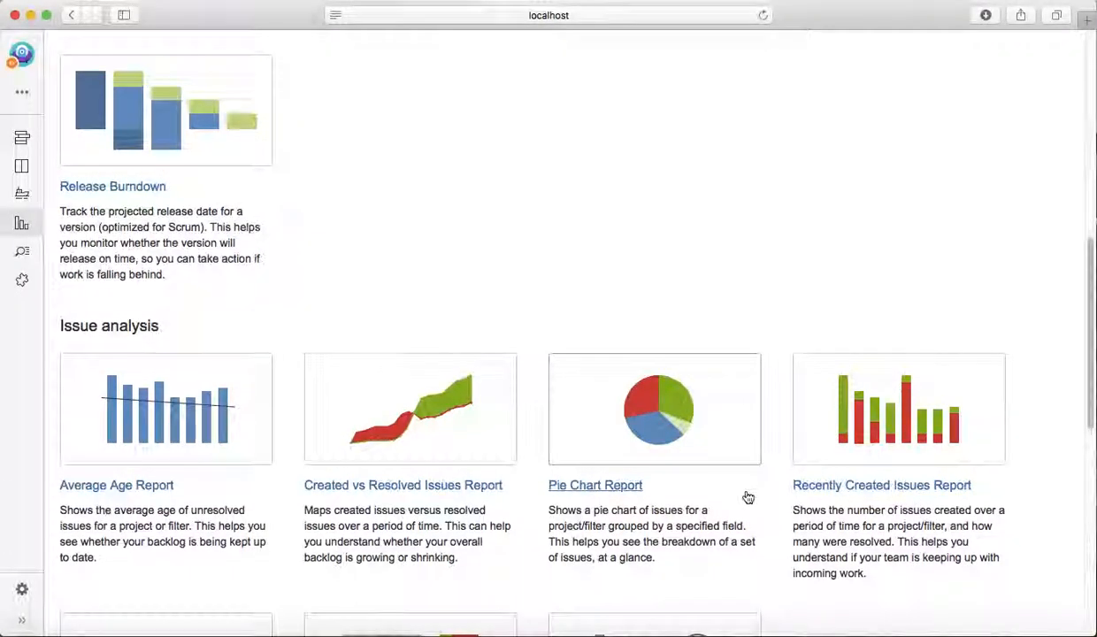
{"action": "scroll", "scroll_direction": "down", "scroll_amount": 3}
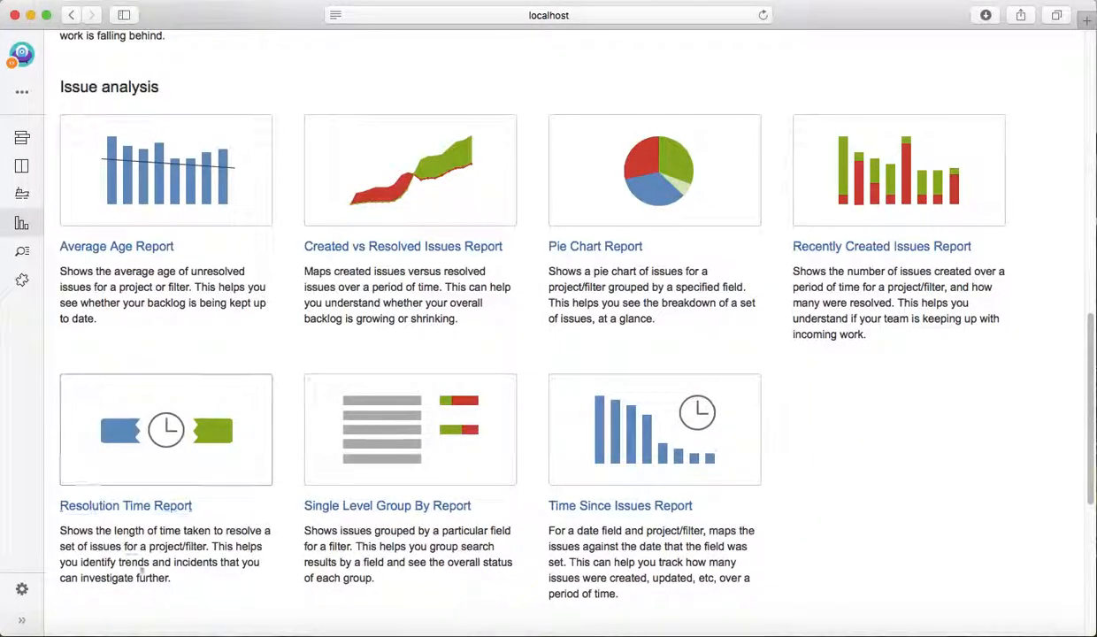
{"action": "mouse_move", "coordinate": [662, 193]}
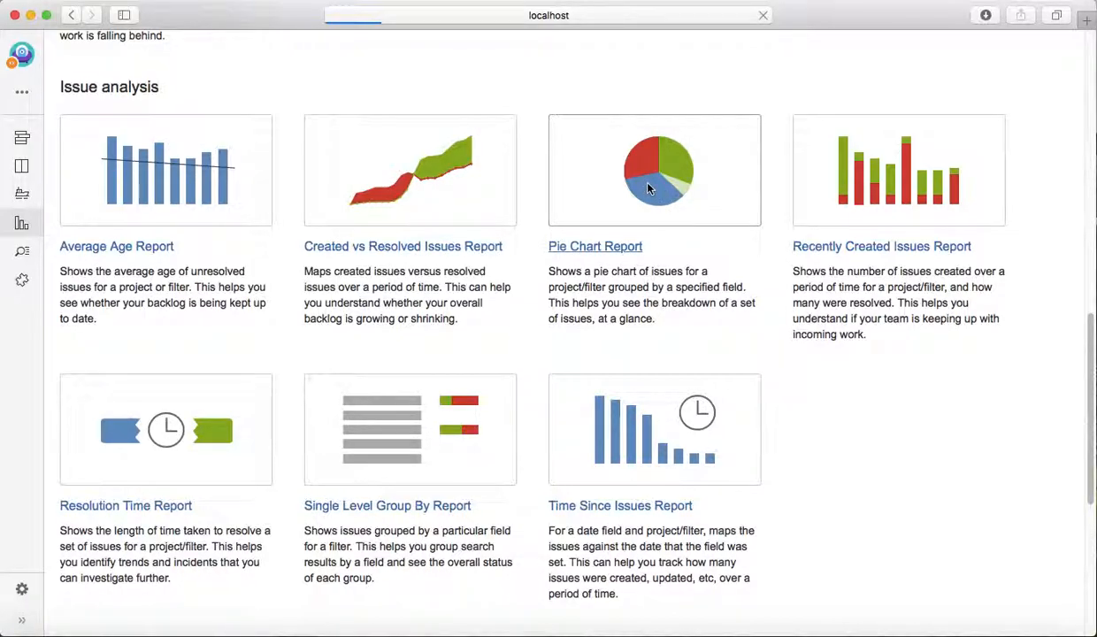
- Generate a Pie Chart Report of Moomba Project grouped by Resolution: 21 unresolved, 19 done
{"action": "left_click", "coordinate": [595, 246]}
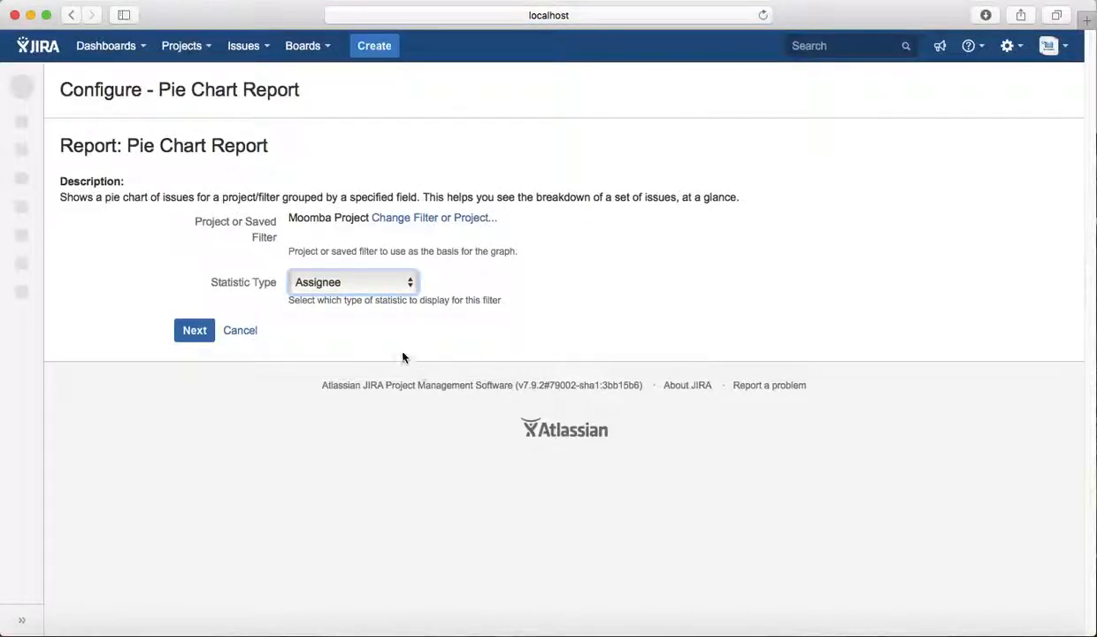
{"action": "left_click", "coordinate": [354, 282]}
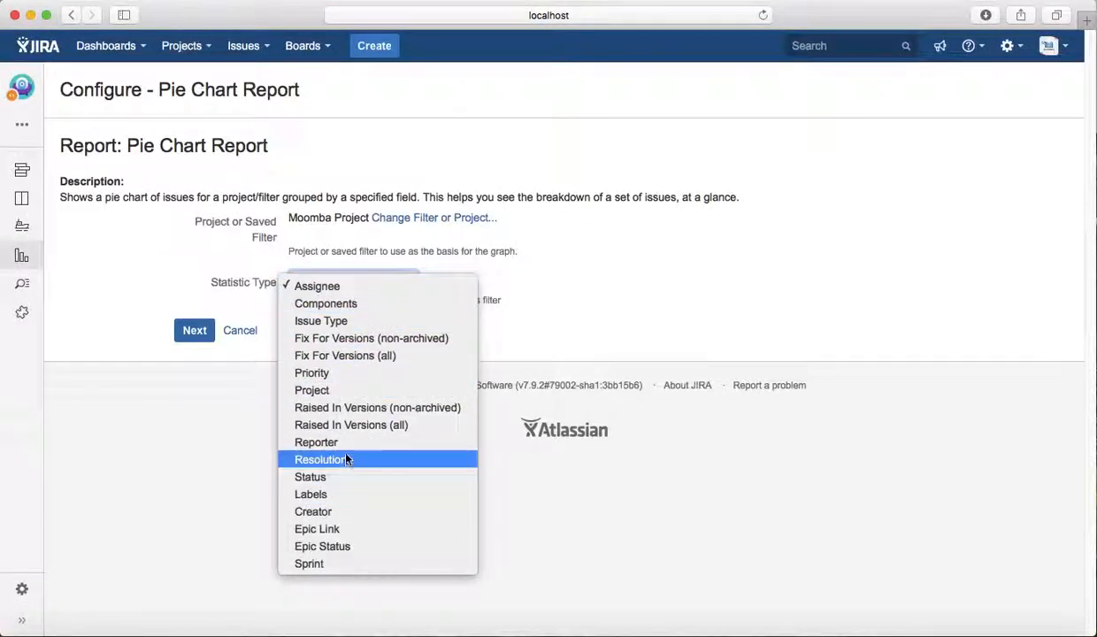
{"action": "left_click", "coordinate": [320, 461]}
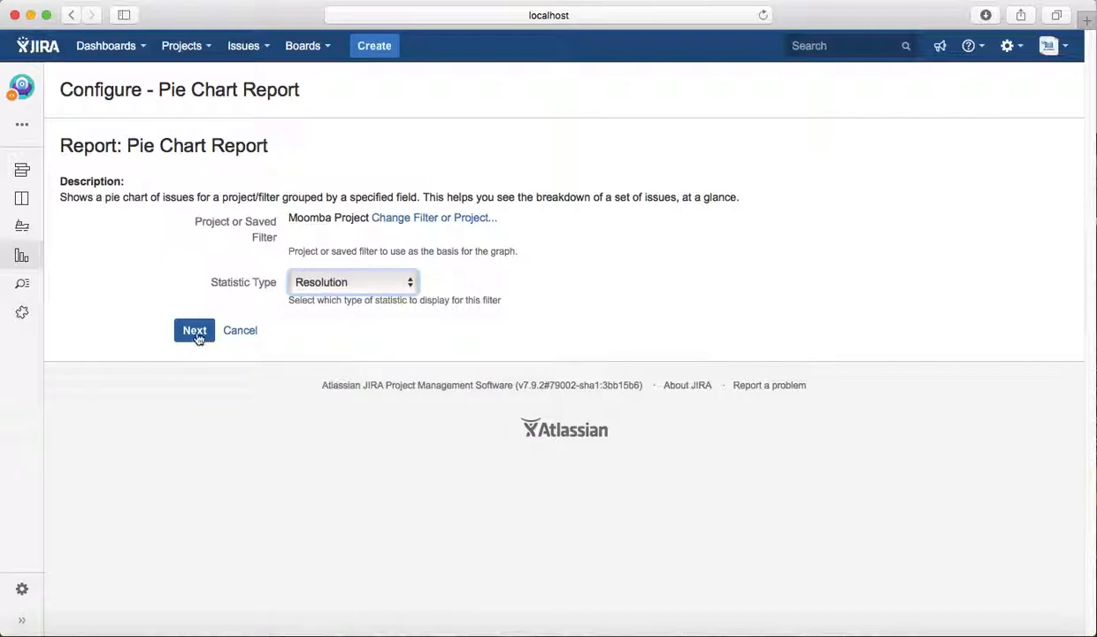
{"action": "left_click", "coordinate": [195, 331]}
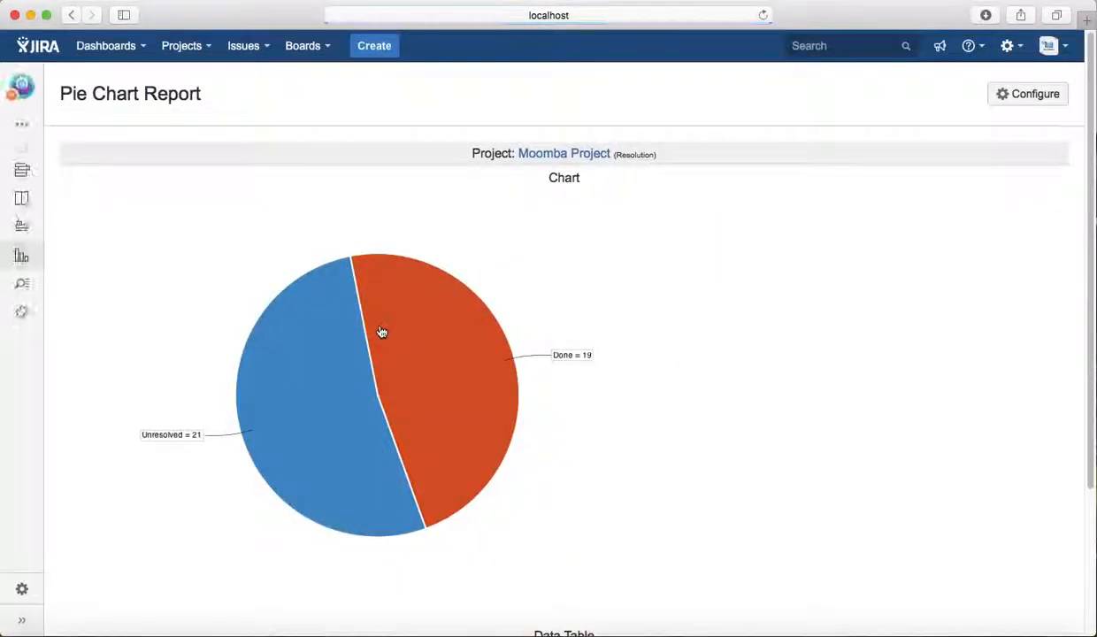
- Review the report's data table: Unresolved 21 (52%), Done 19 (47%)
{"action": "scroll", "scroll_direction": "down", "scroll_amount": 3}
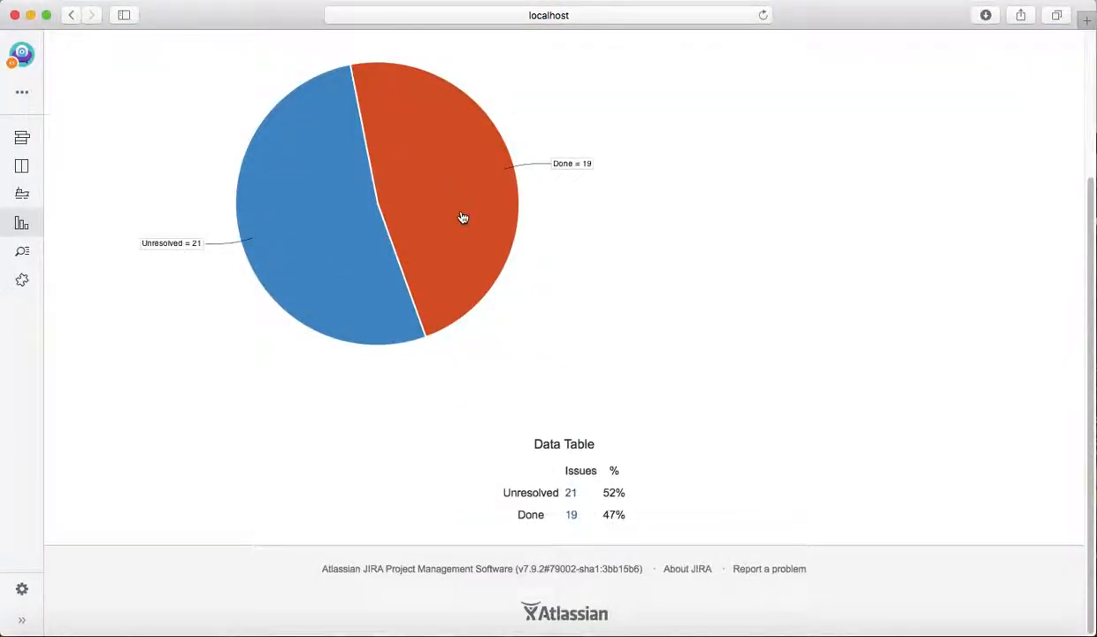
{"action": "mouse_move", "coordinate": [425, 154]}
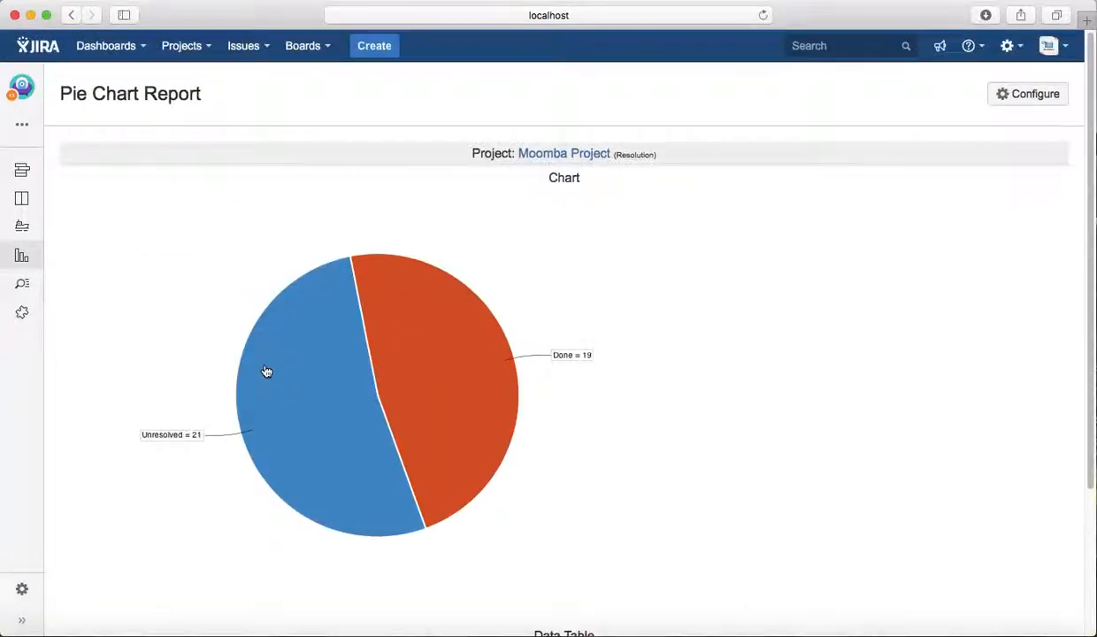
{"action": "mouse_move", "coordinate": [21, 255]}
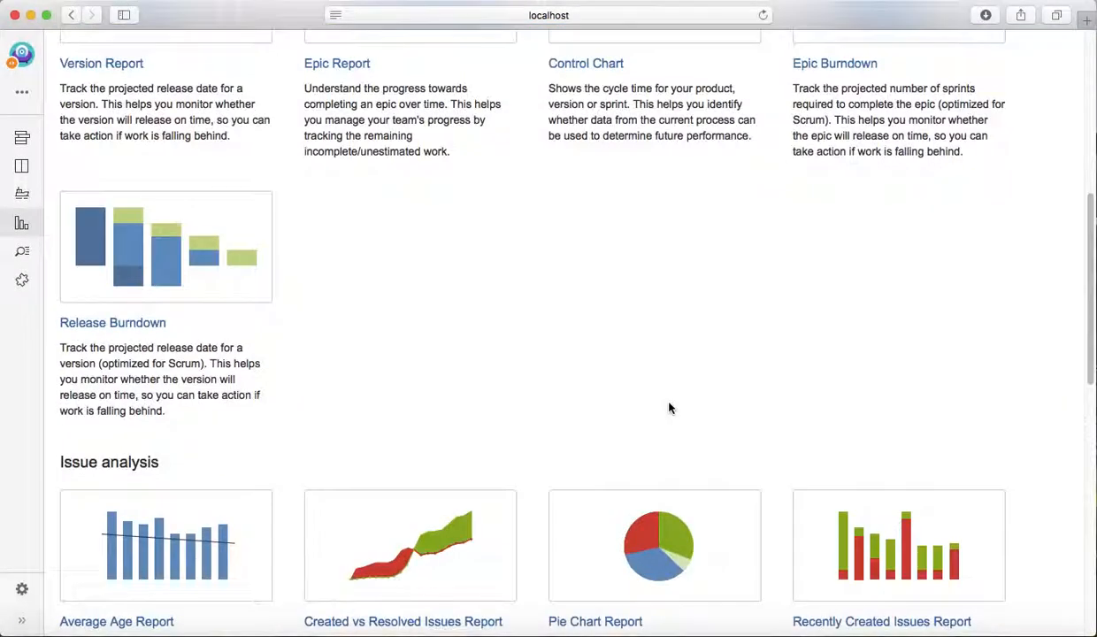
- Generate a Created vs Resolved Issues Report with default 30-day settings and view its daily data table
{"action": "scroll", "scroll_direction": "down", "scroll_amount": 3}
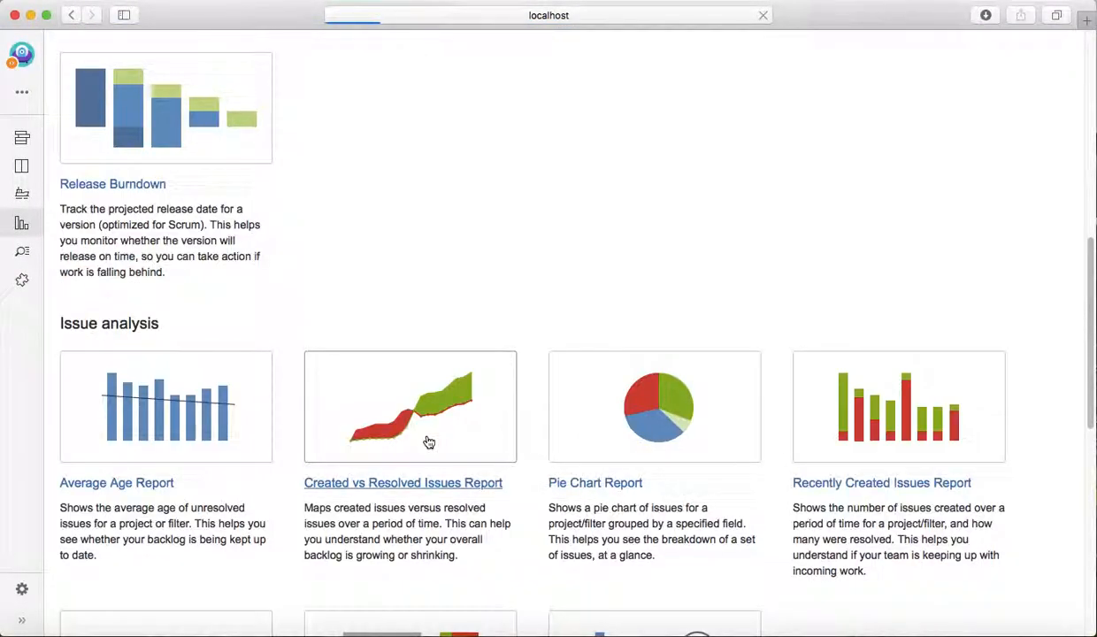
{"action": "left_click", "coordinate": [404, 481]}
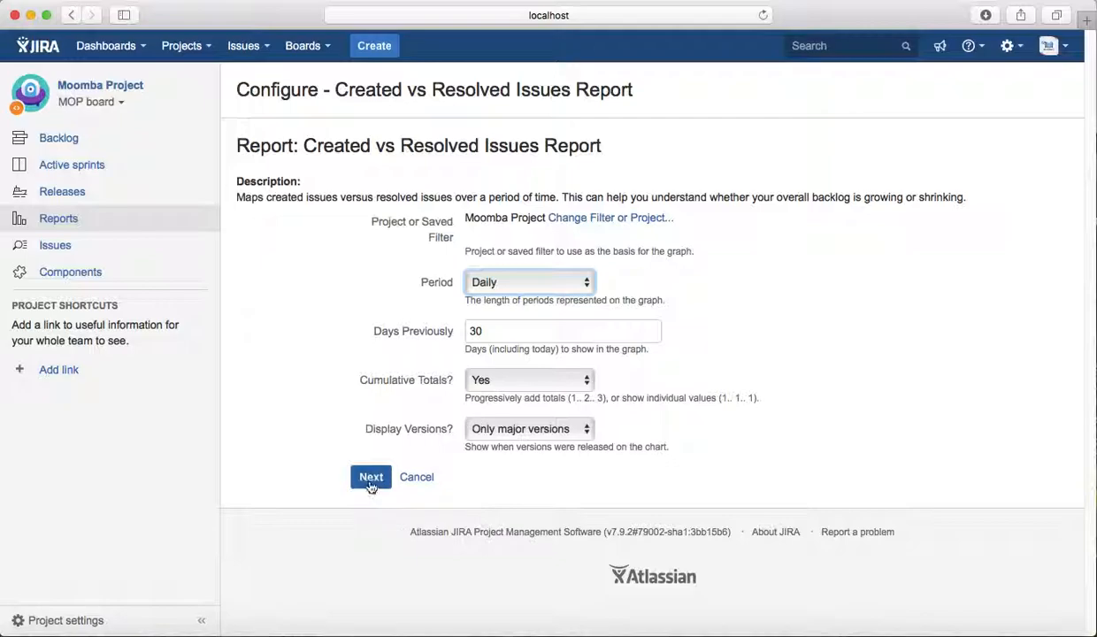
{"action": "left_click", "coordinate": [372, 478]}
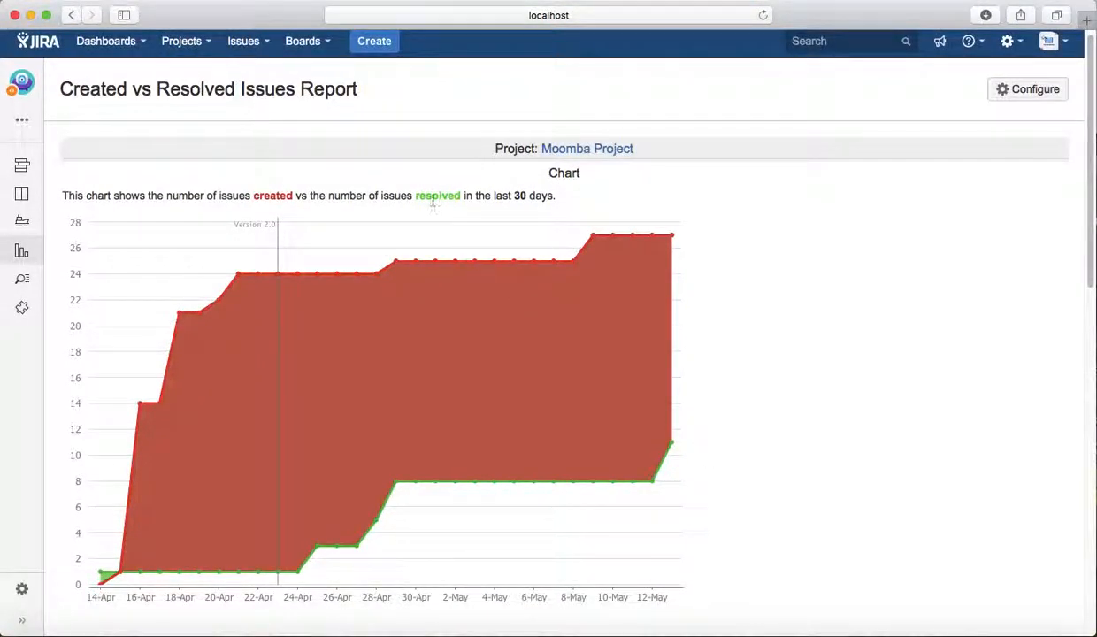
{"action": "mouse_move", "coordinate": [674, 448]}
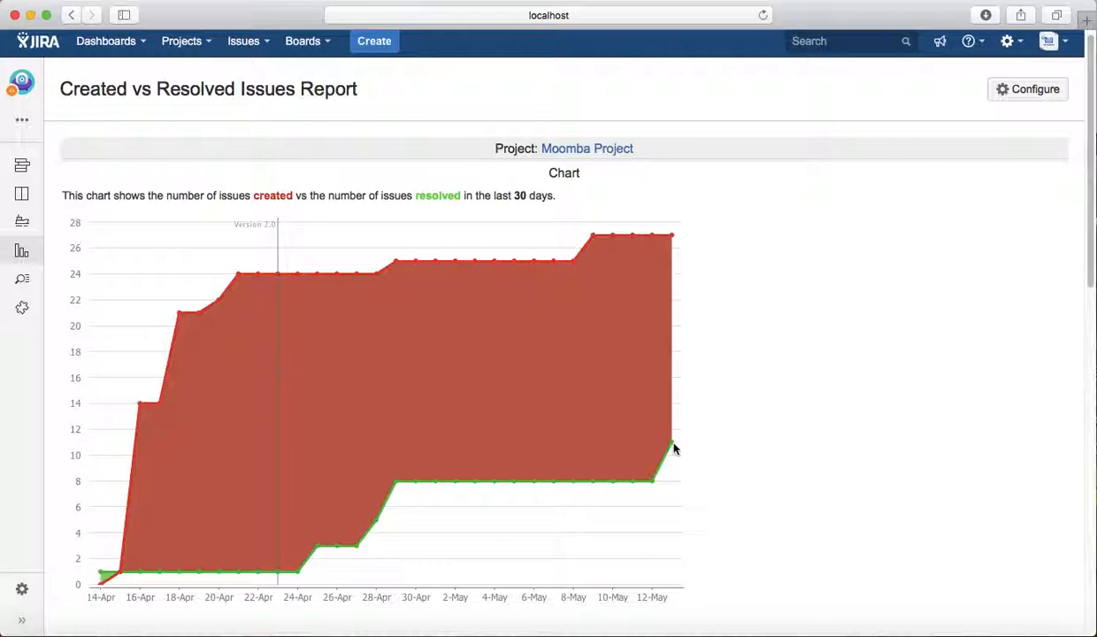
{"action": "scroll", "scroll_direction": "down", "scroll_amount": 3}
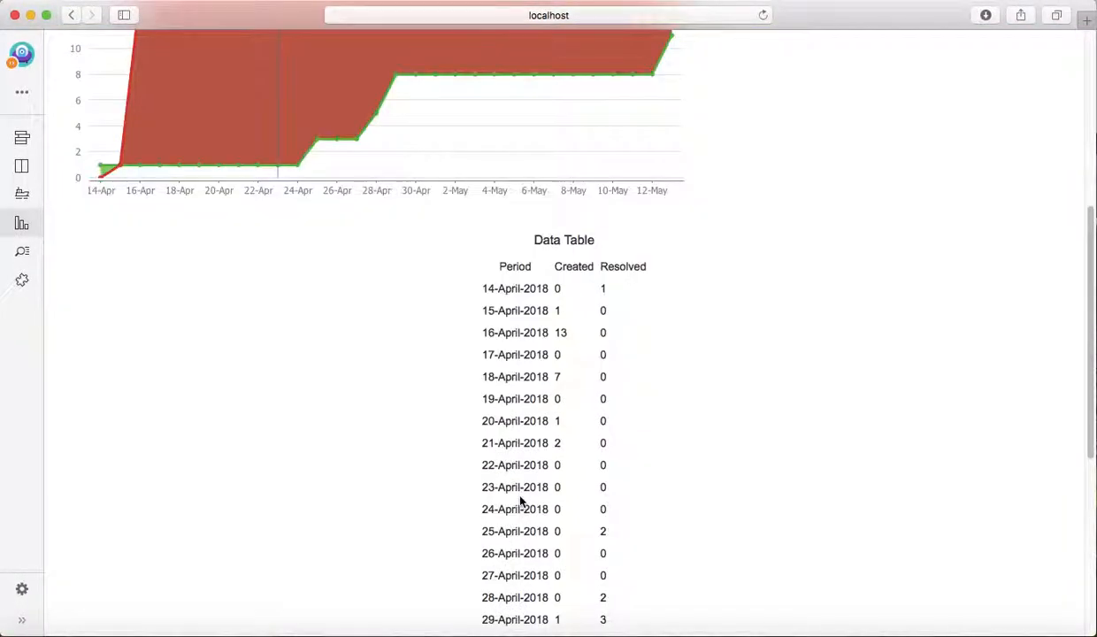